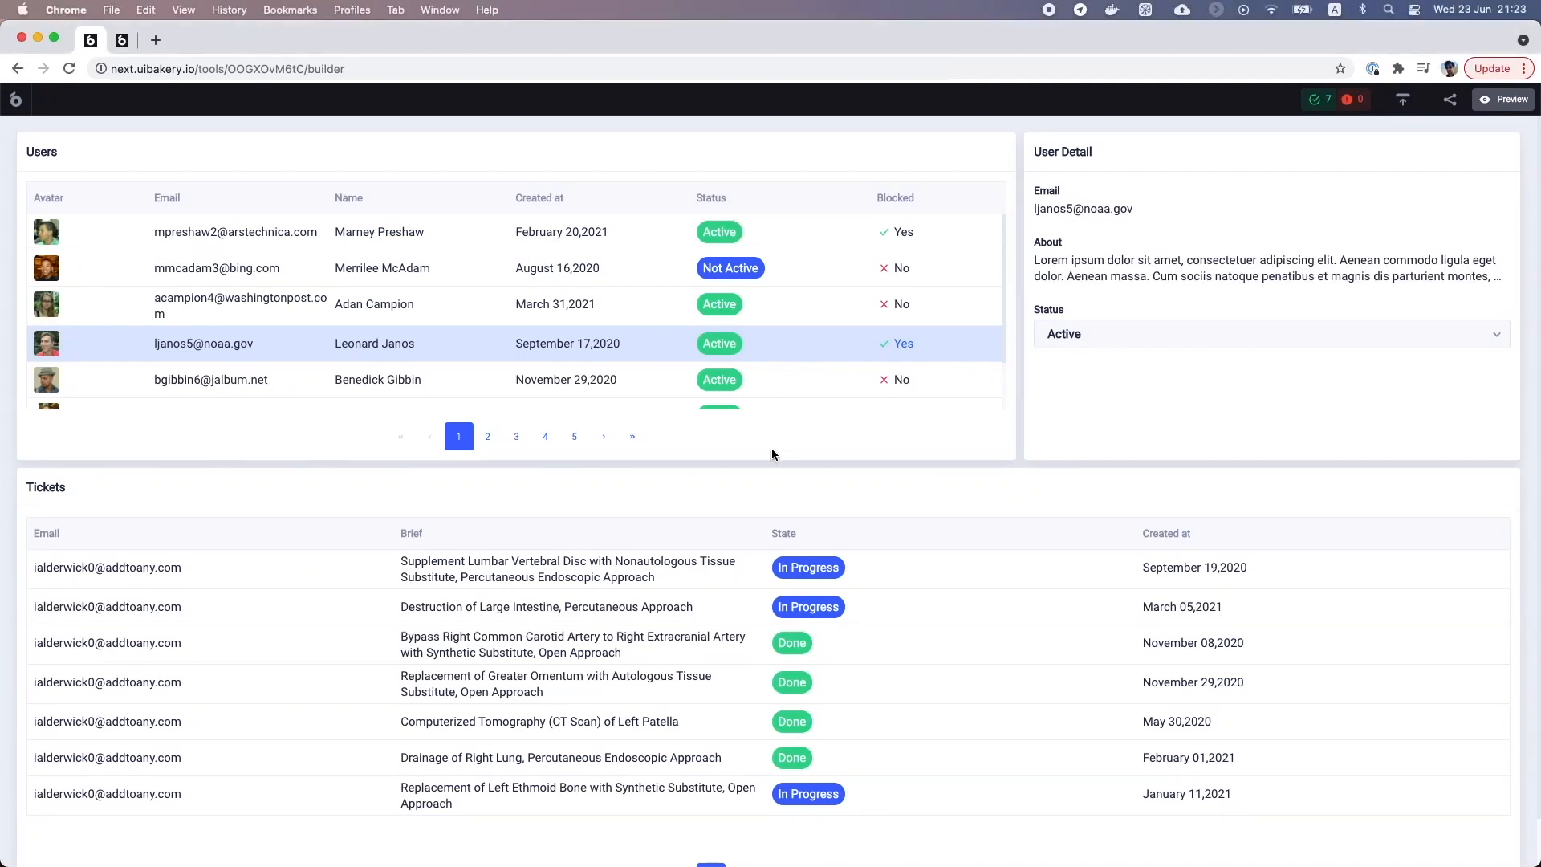
mouse_move(770, 443)
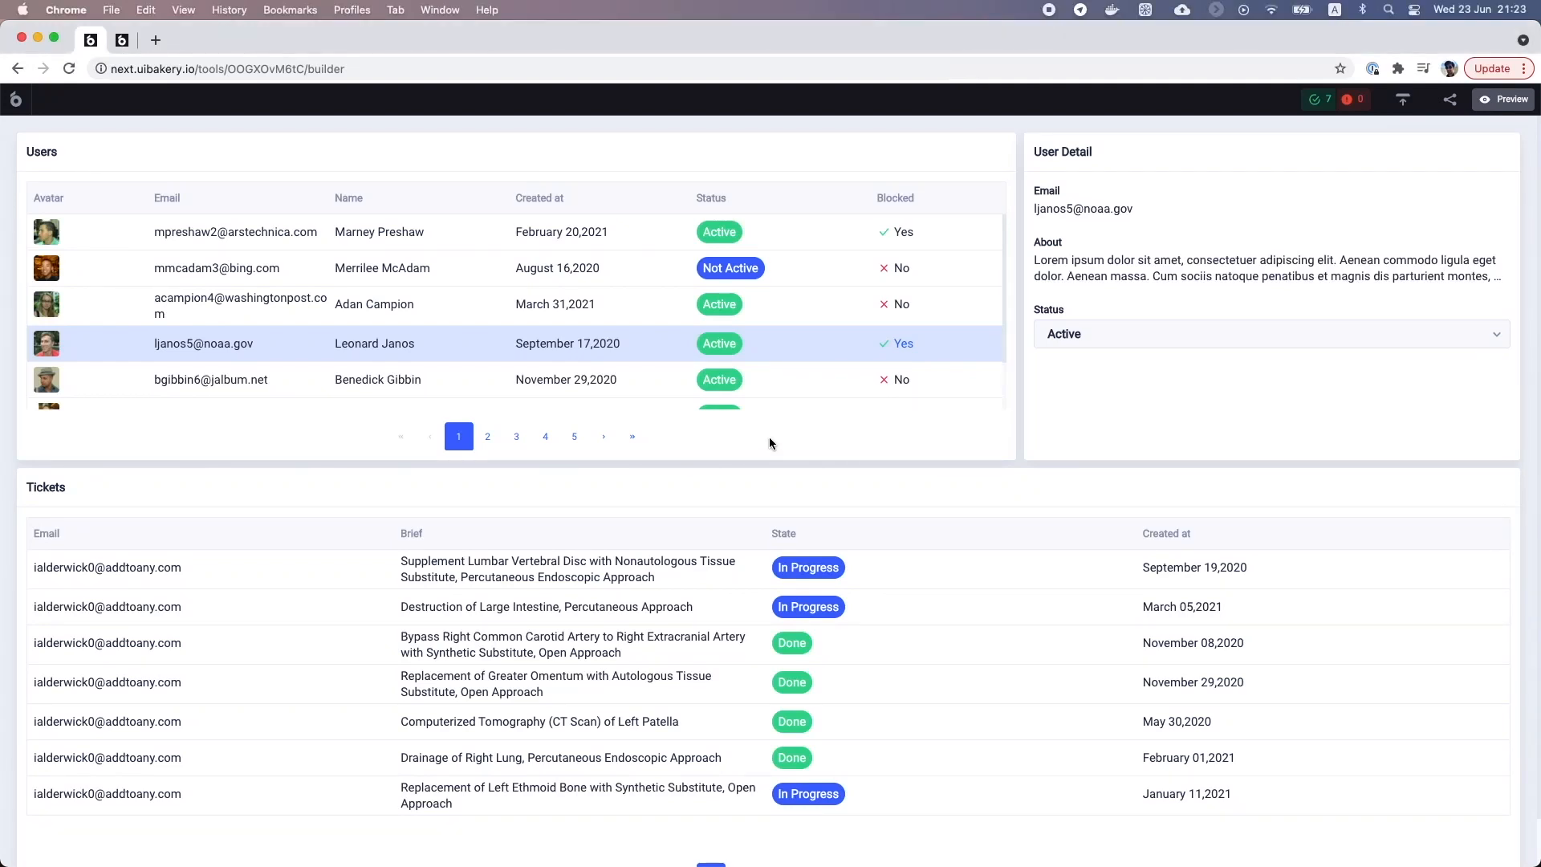
mouse_move(774, 434)
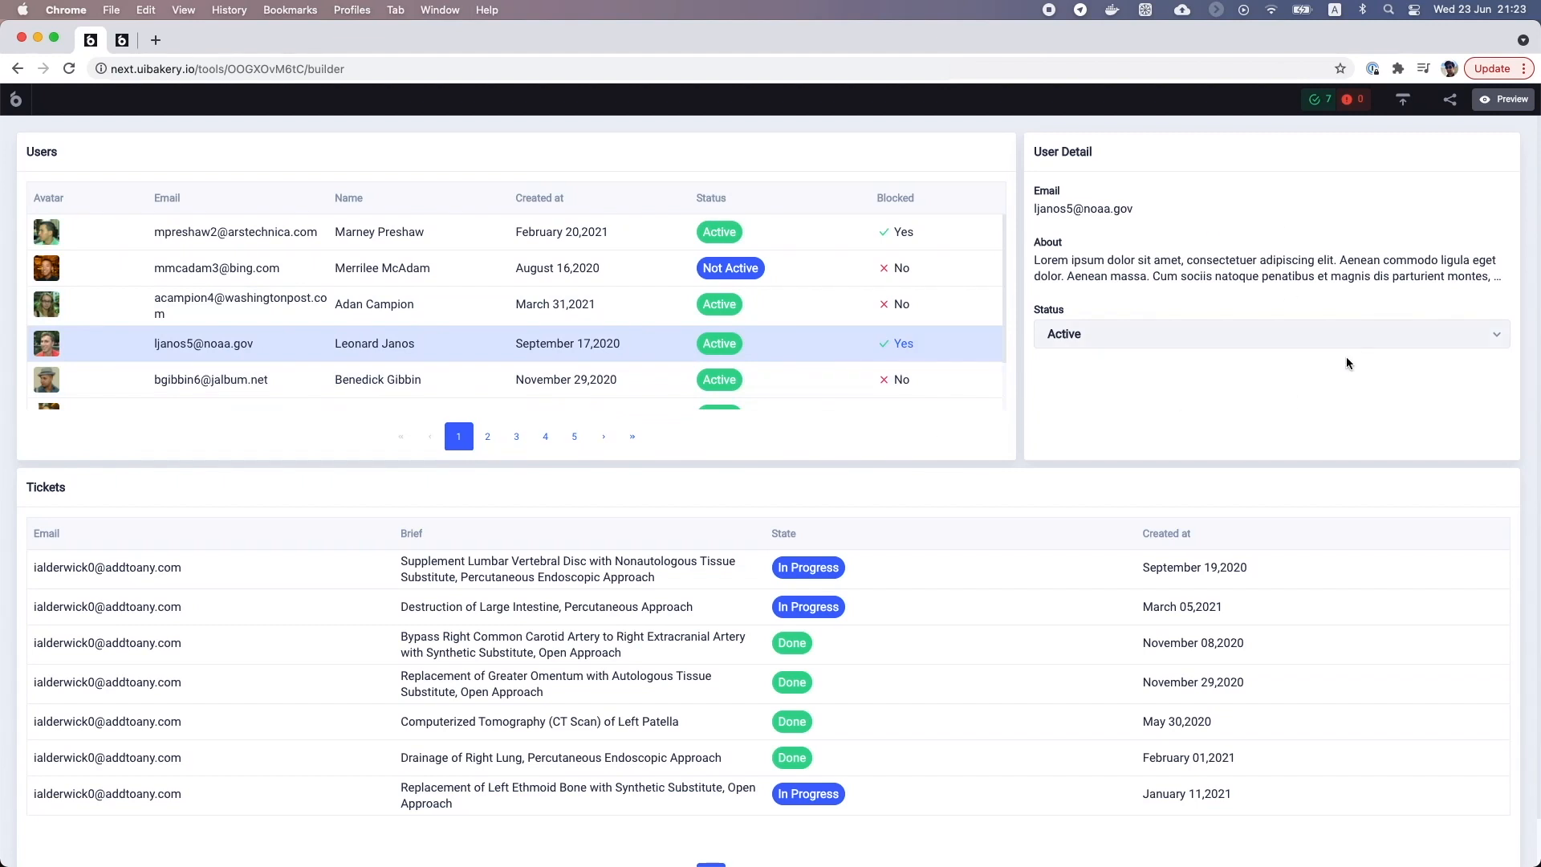
mouse_move(862, 754)
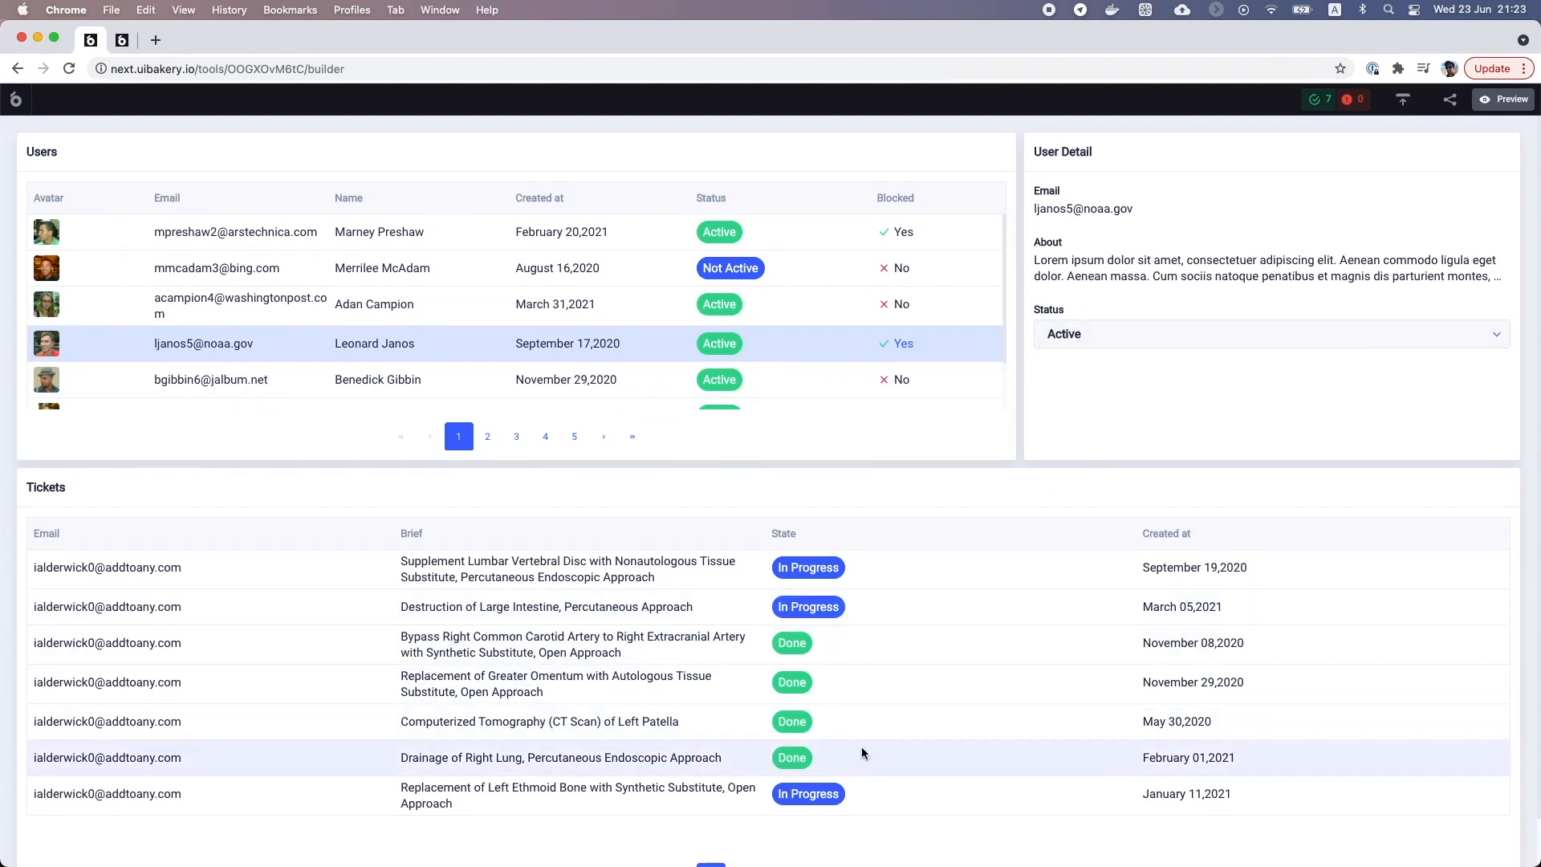
mouse_move(771, 442)
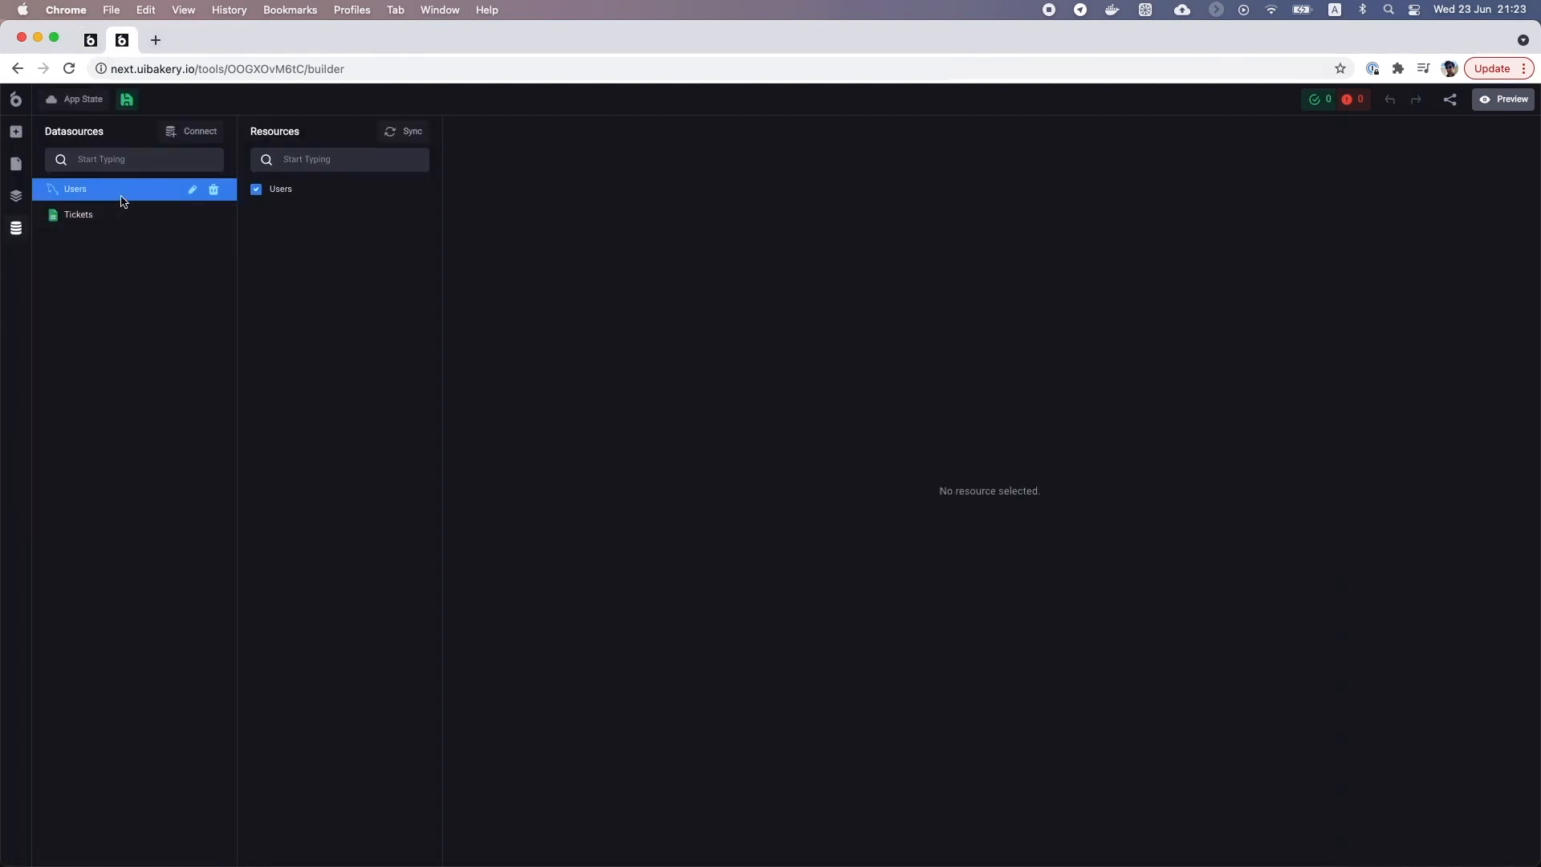
Inspect the Users resource fields and the contents of the Tickets data source
left_click(280, 188)
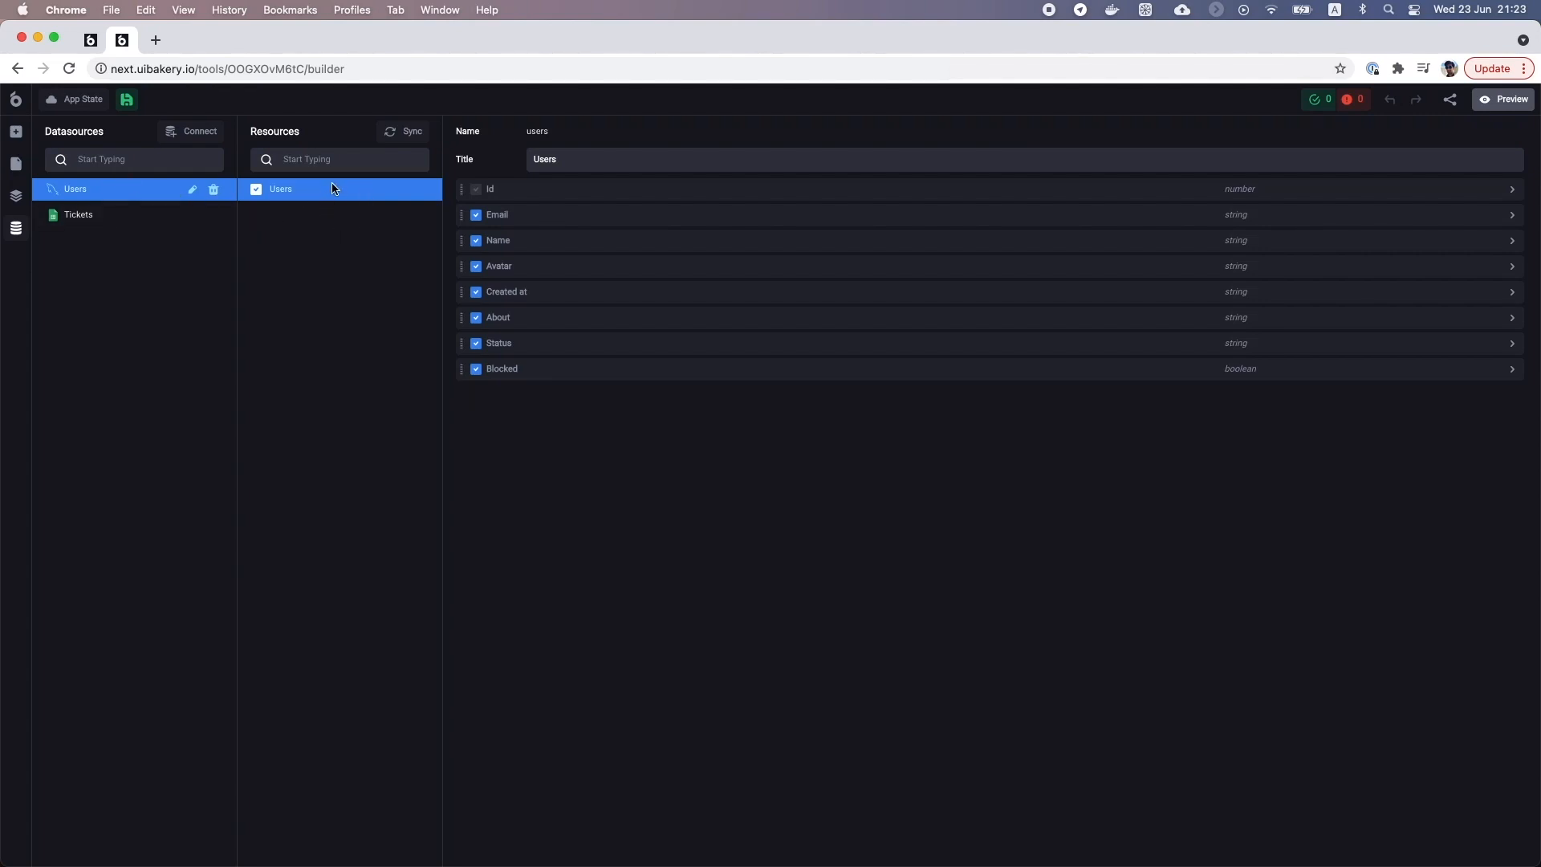
left_click(79, 215)
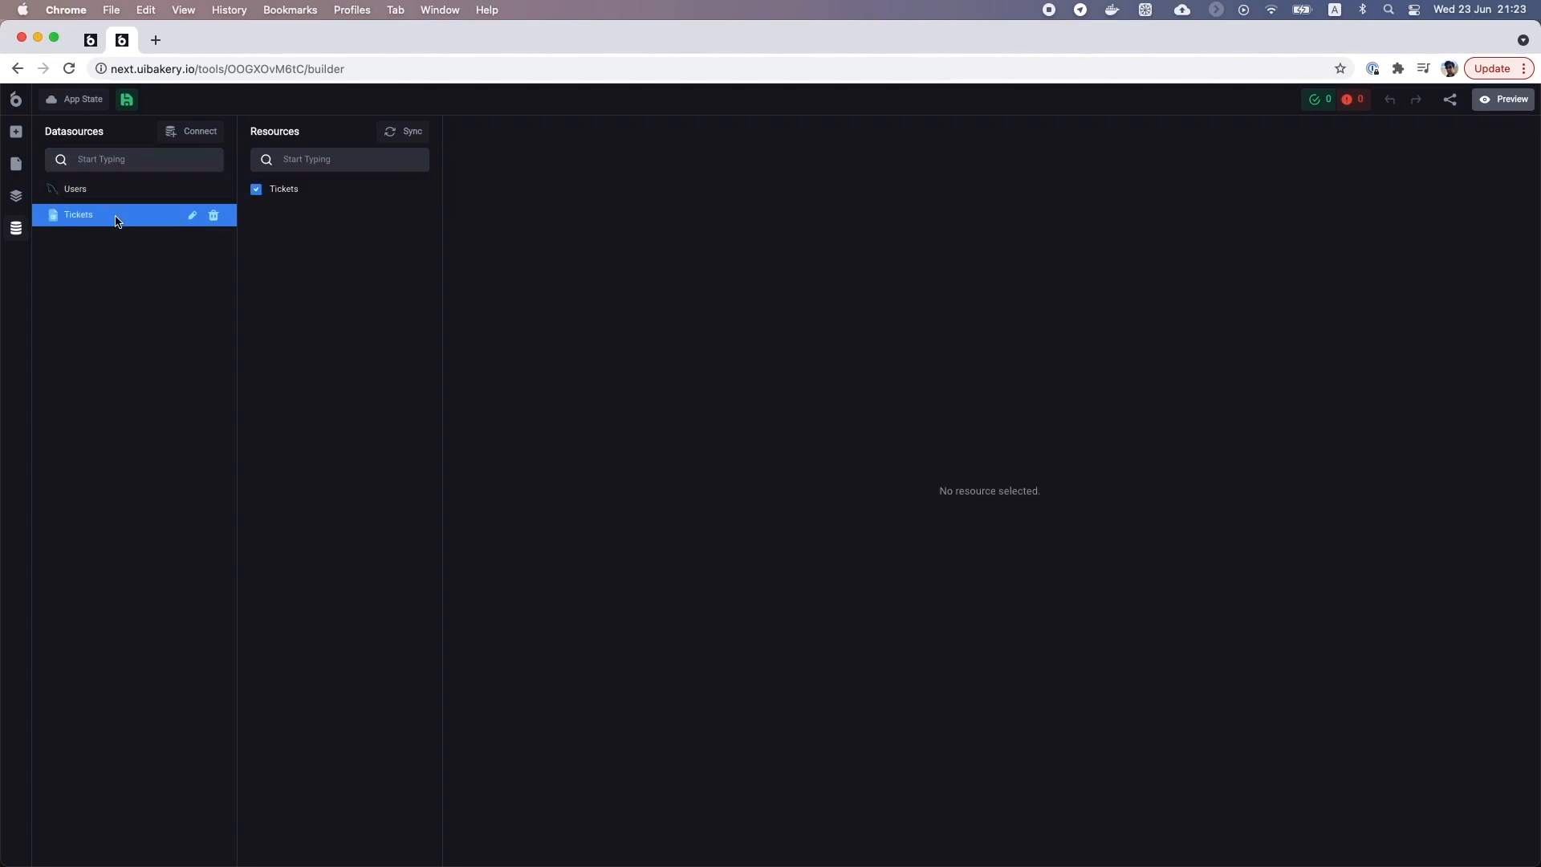
left_click(283, 189)
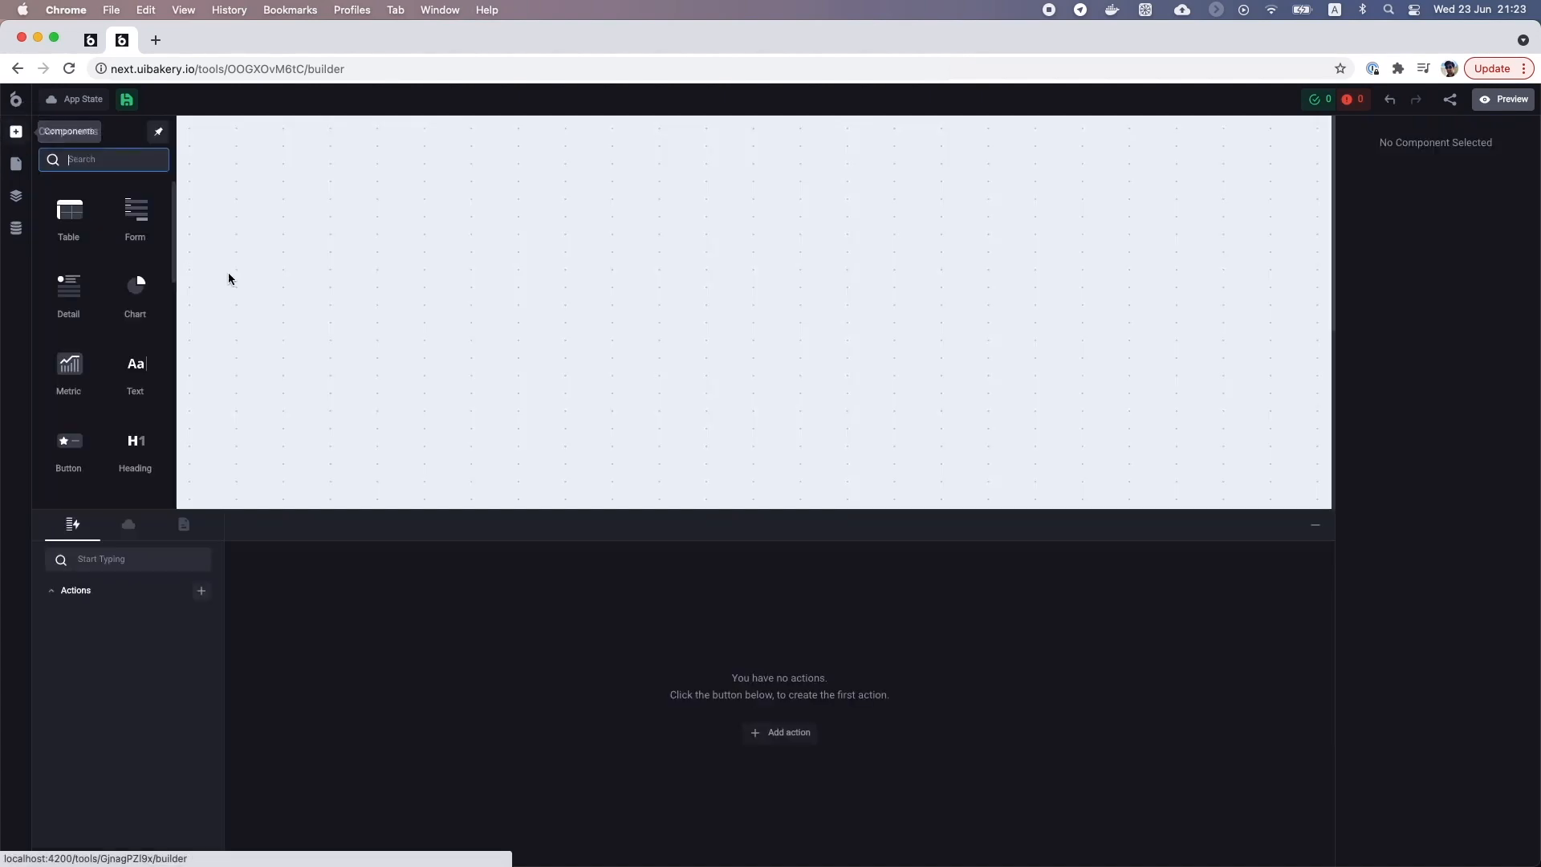
mouse_move(776, 534)
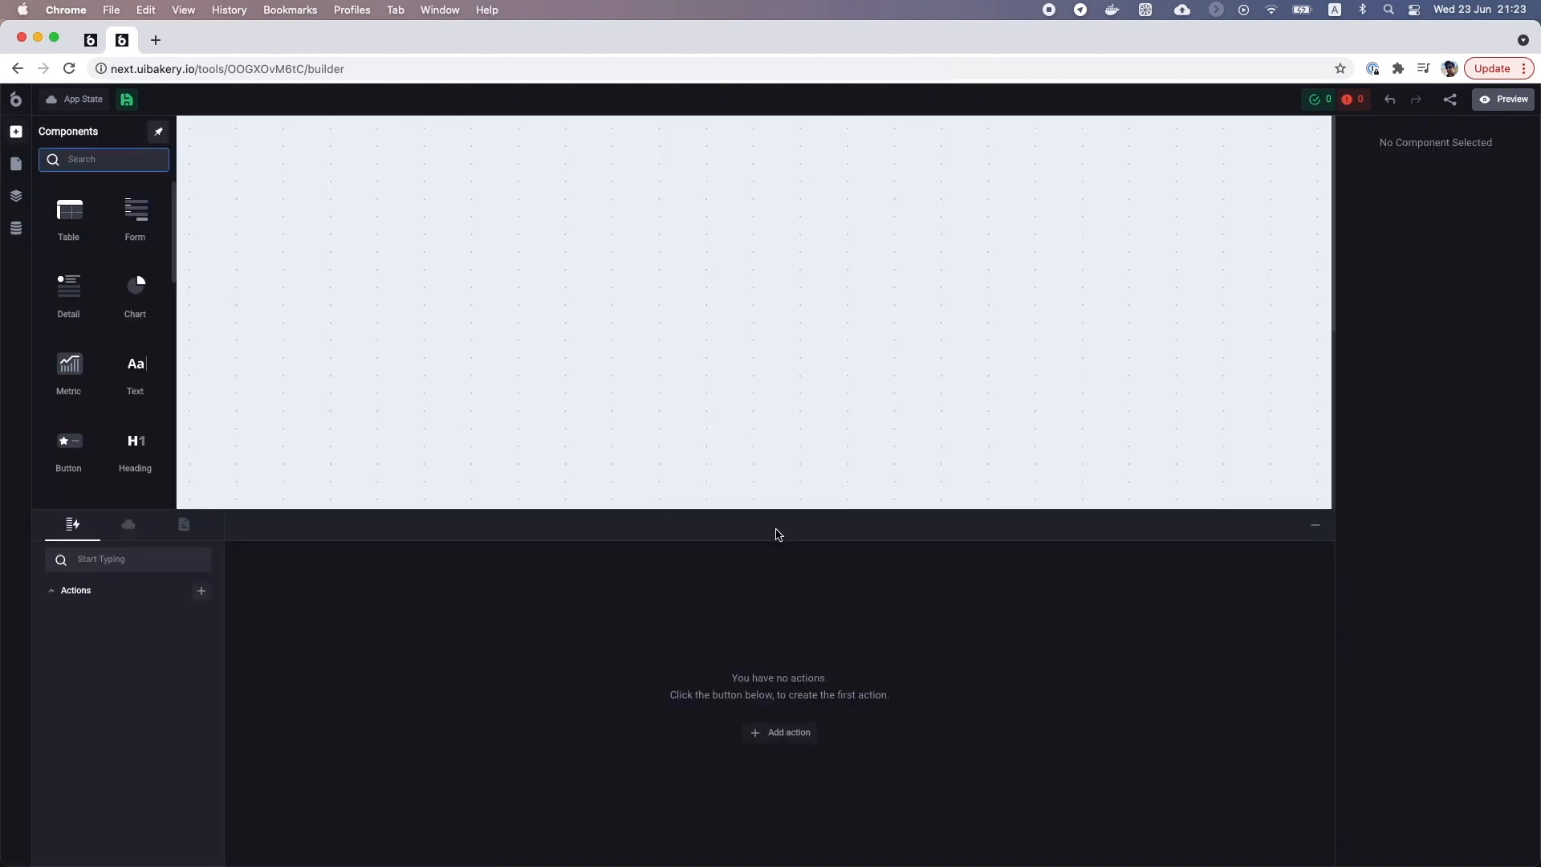
mouse_move(777, 575)
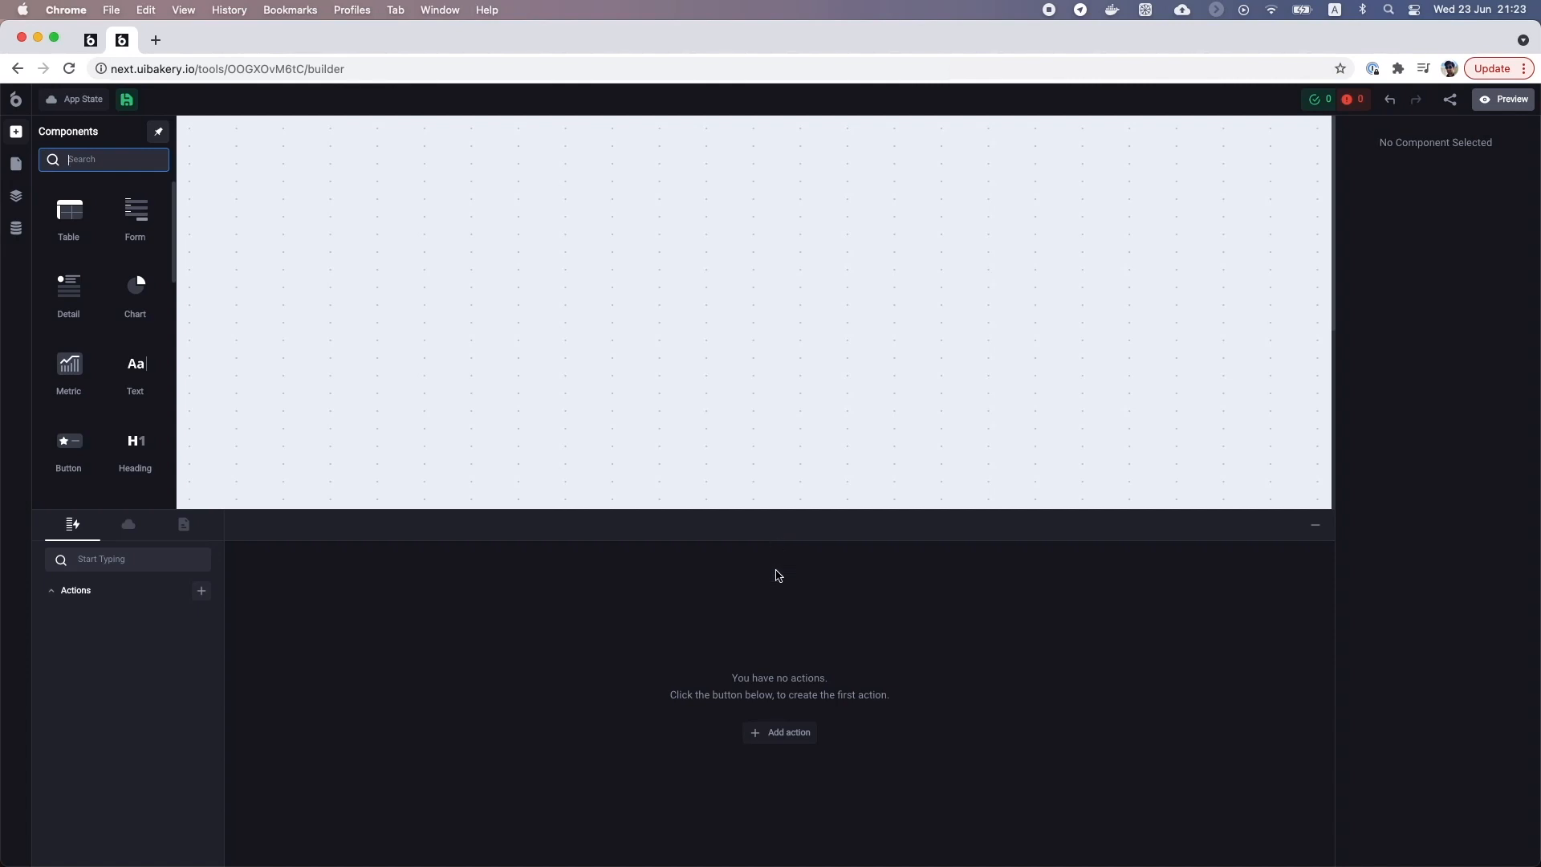
Add a loadUsers Load Table action for the Users resource and run it
left_click(779, 732)
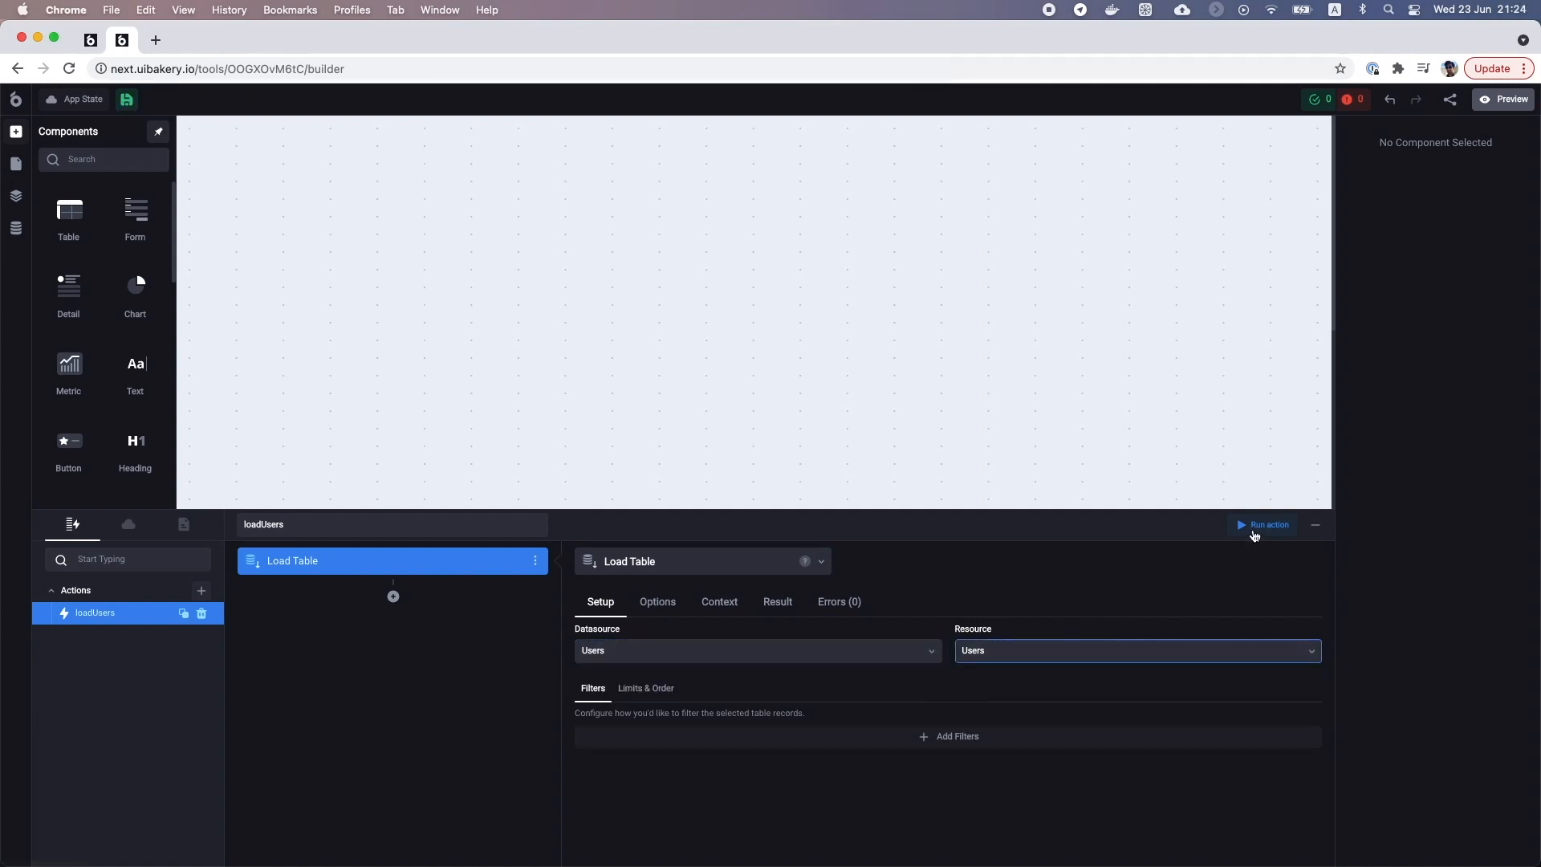
left_click(1269, 524)
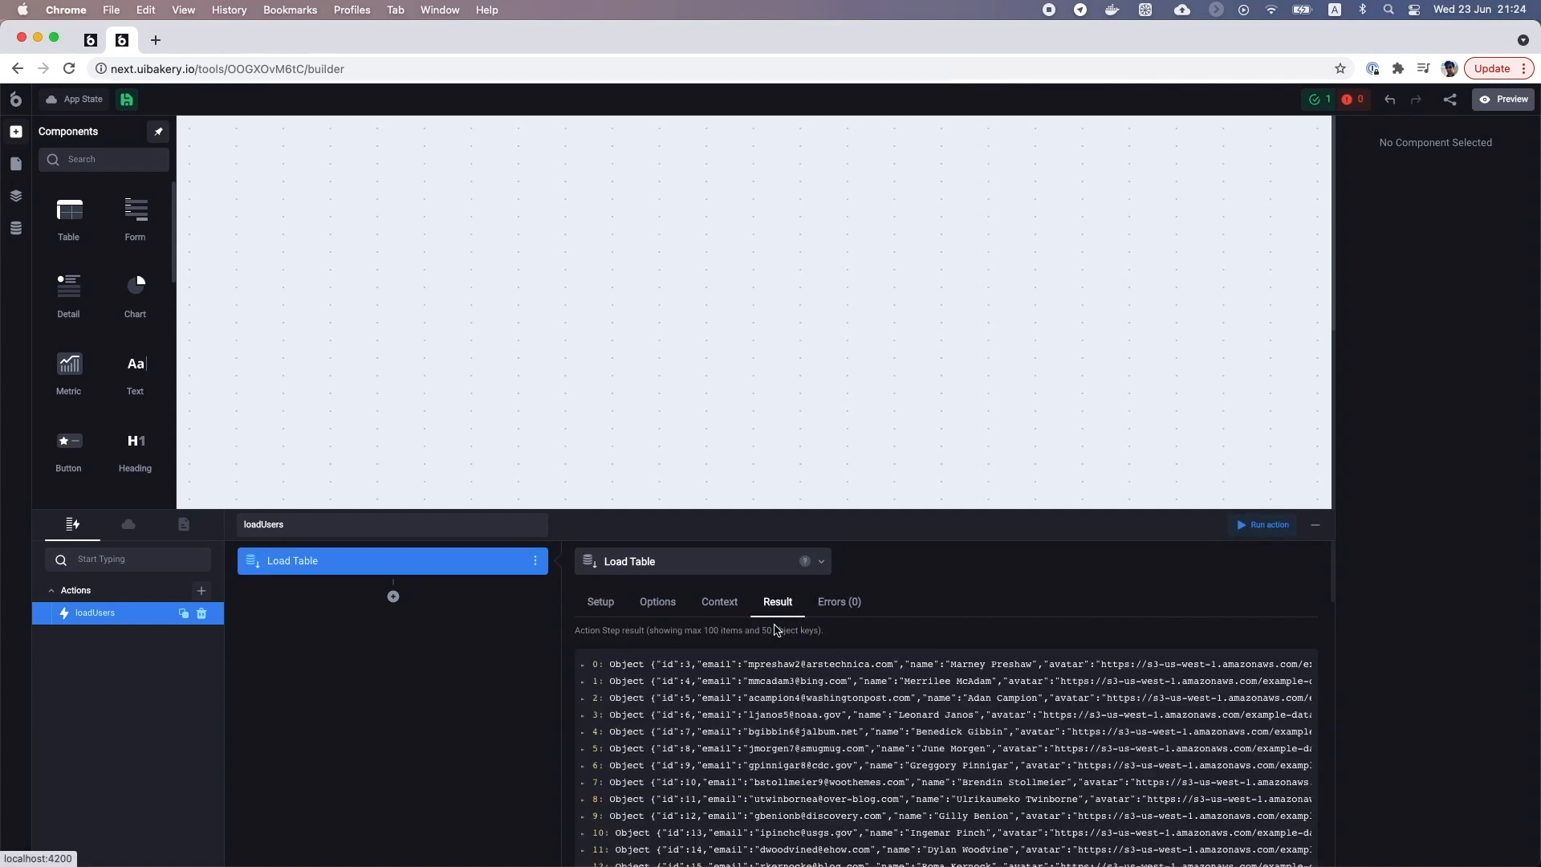
scroll("down", 3)
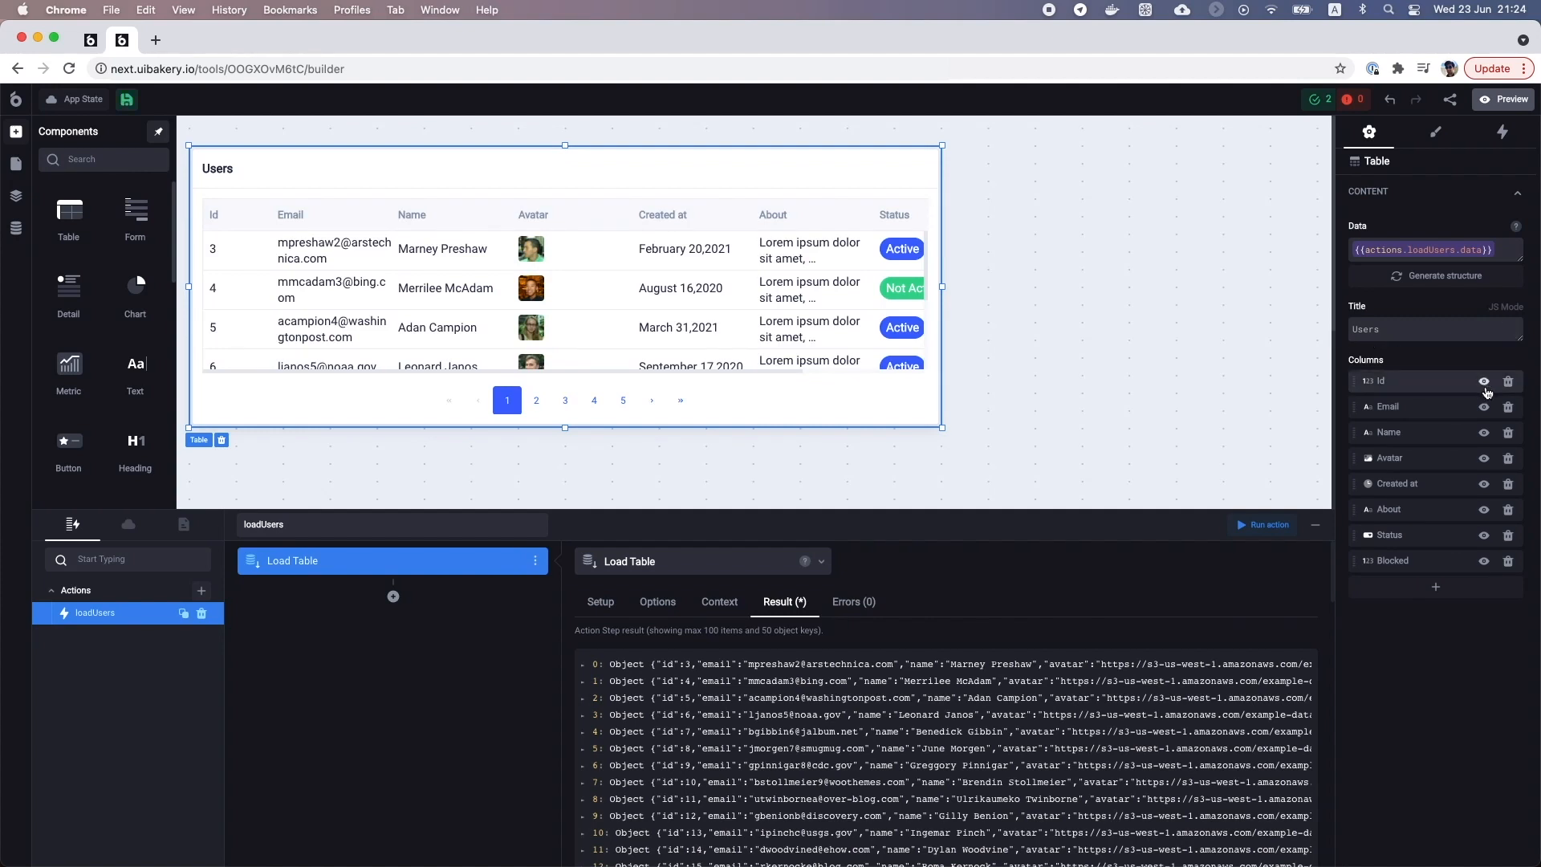
Hide the Id column in the Users table bound to actions.loadUsers.data
left_click(1484, 382)
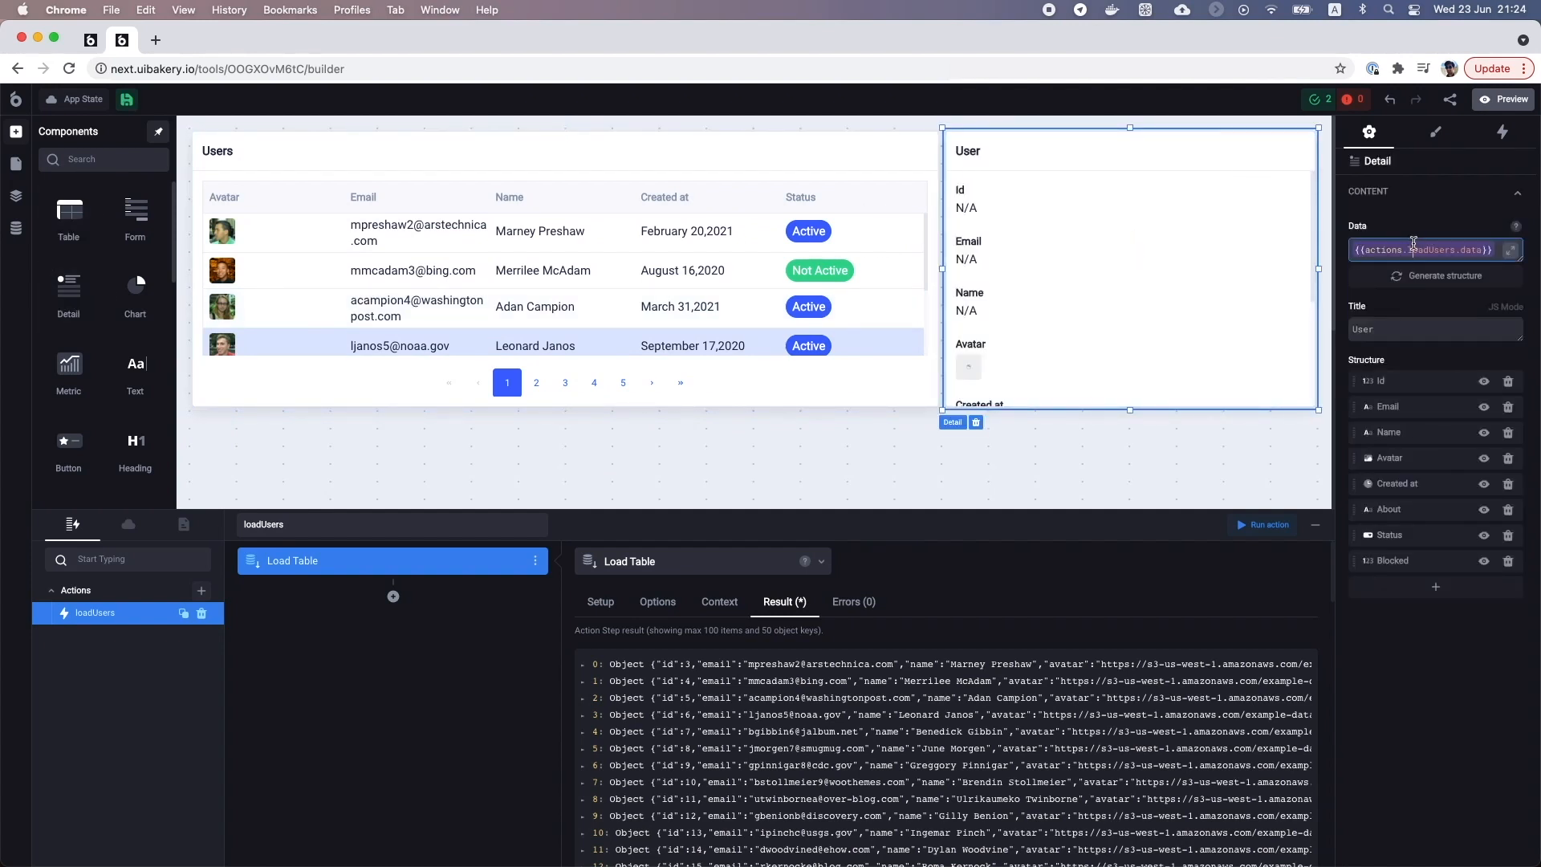
Bind the User detail to the table's selected row and make Status always editable
type("sele")
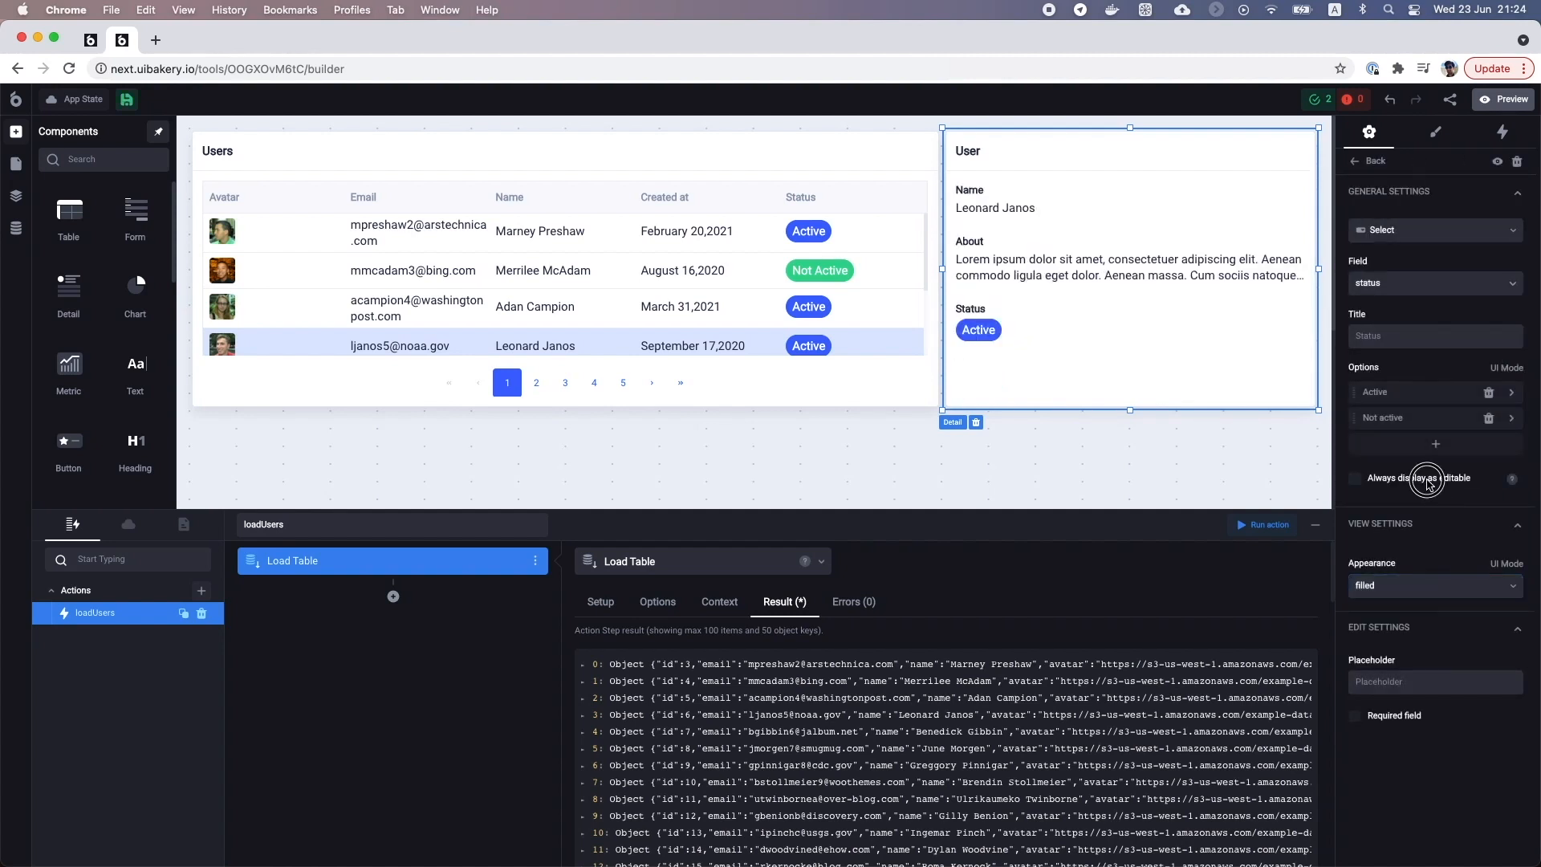
left_click(1356, 478)
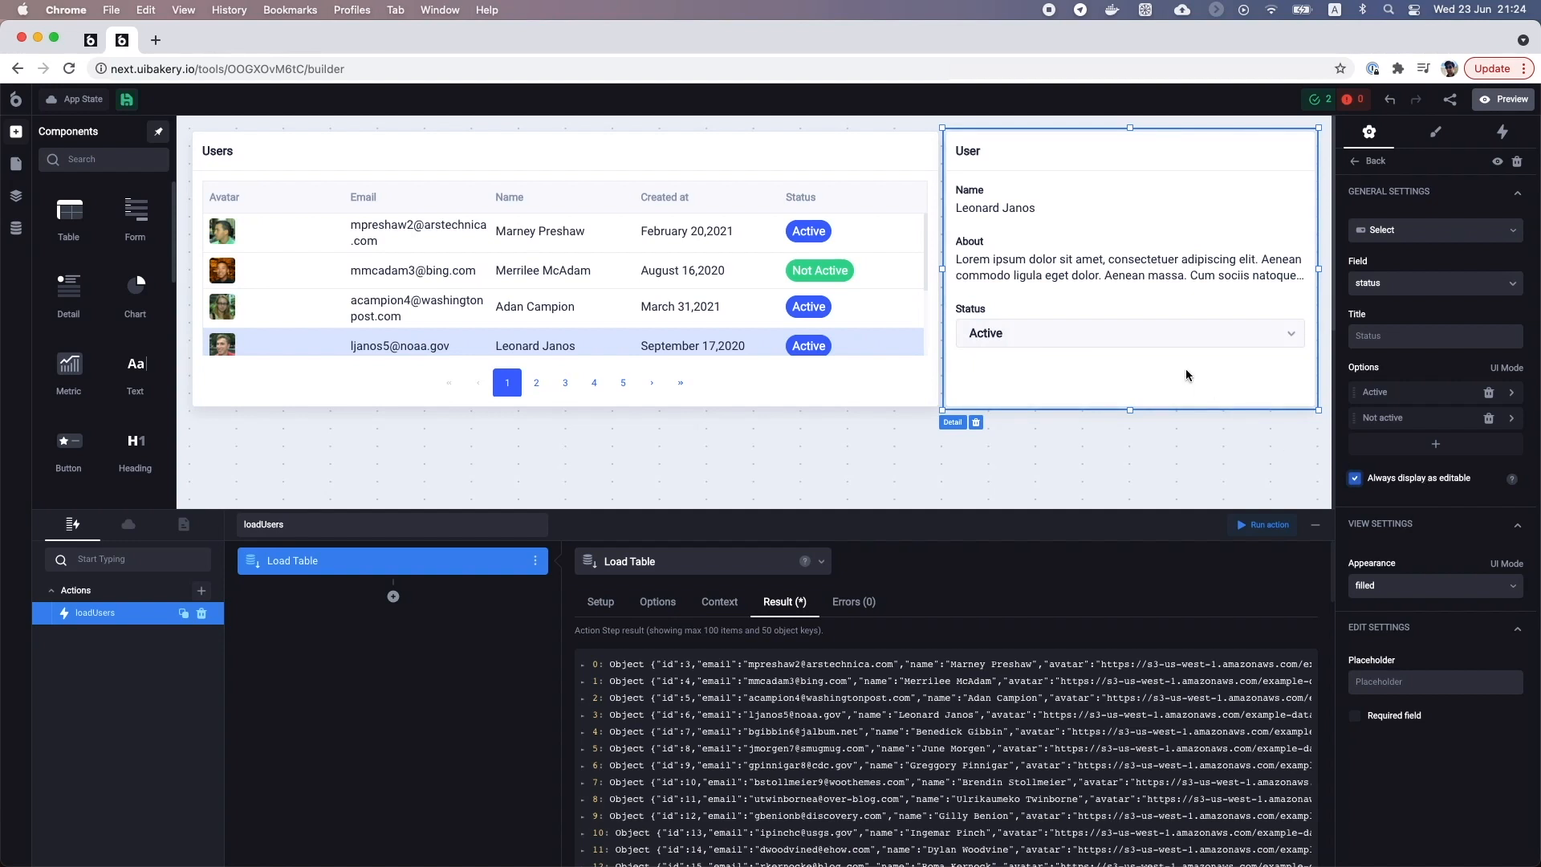
mouse_move(1501, 131)
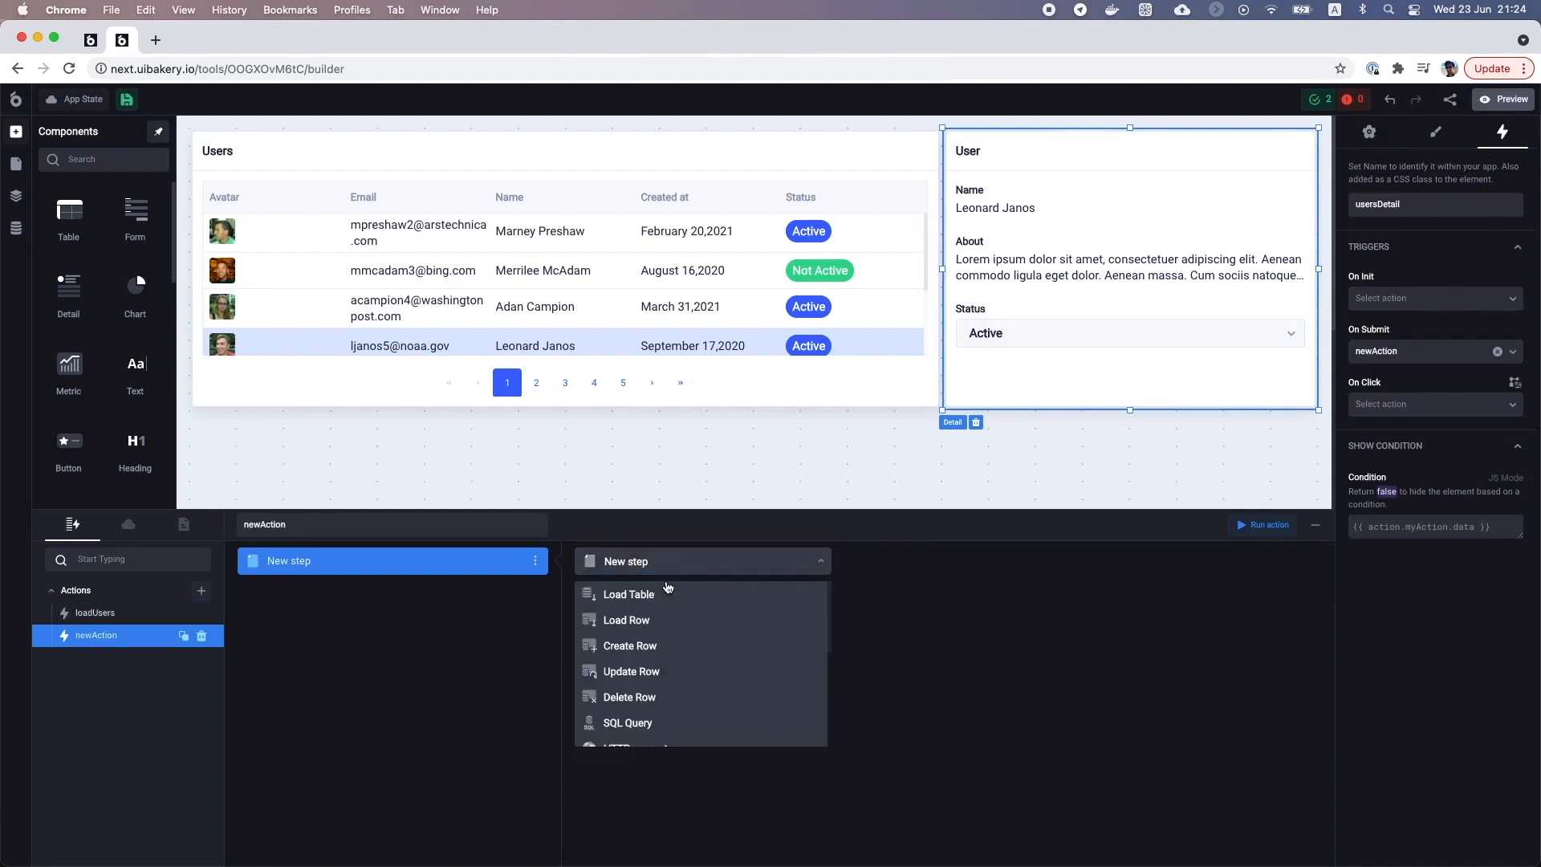
Build updateUsers: update the selected user's row with usersDetail.value, then run loadUsers
left_click(631, 670)
type("{{ selecte }}")
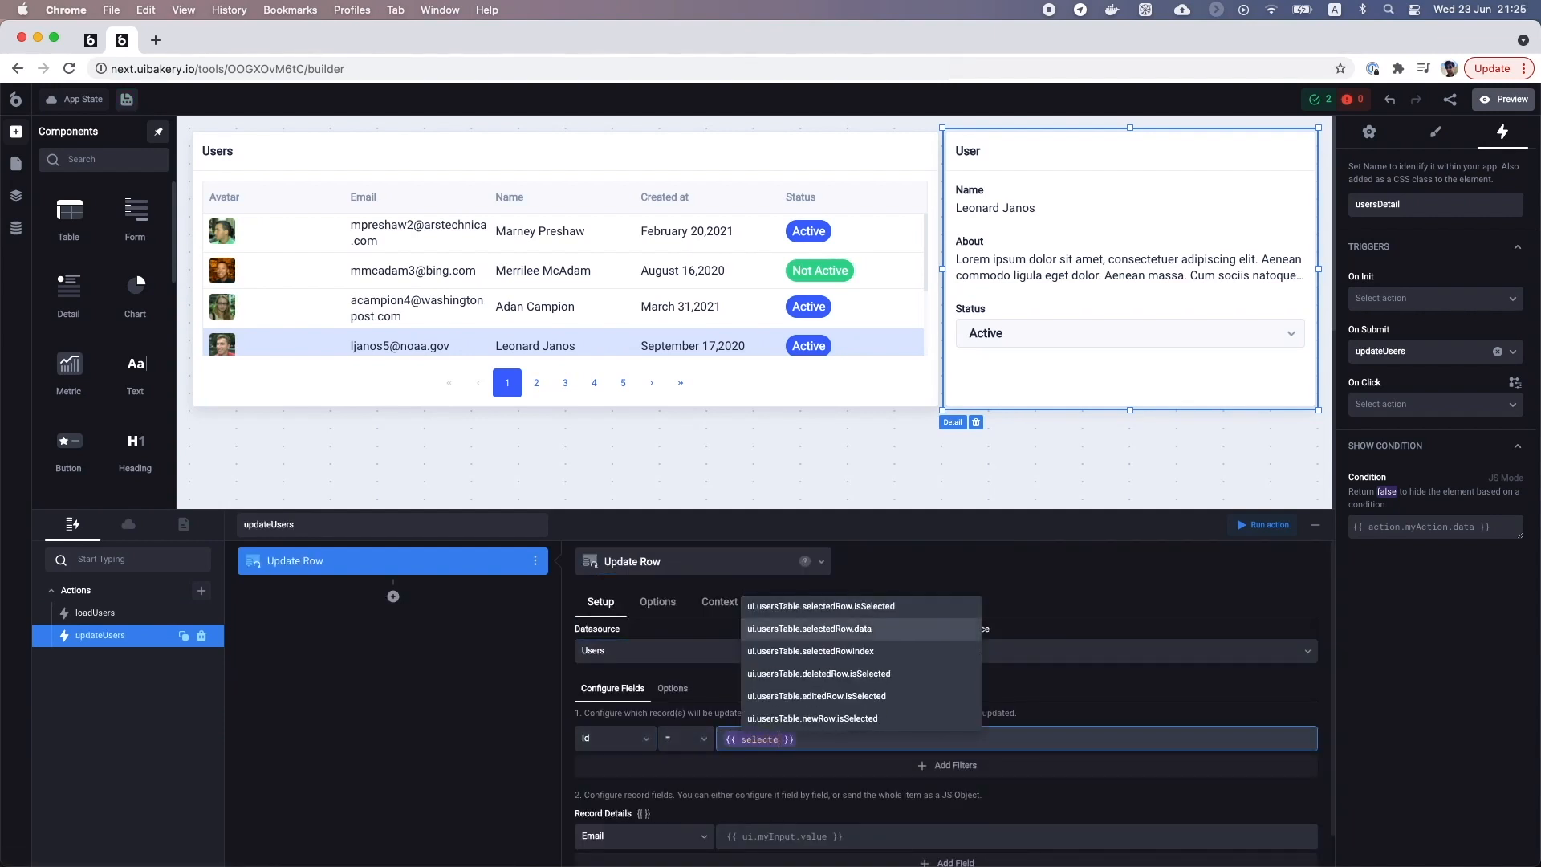
left_click(808, 628)
type("{{ ui.usersDetail.value }}")
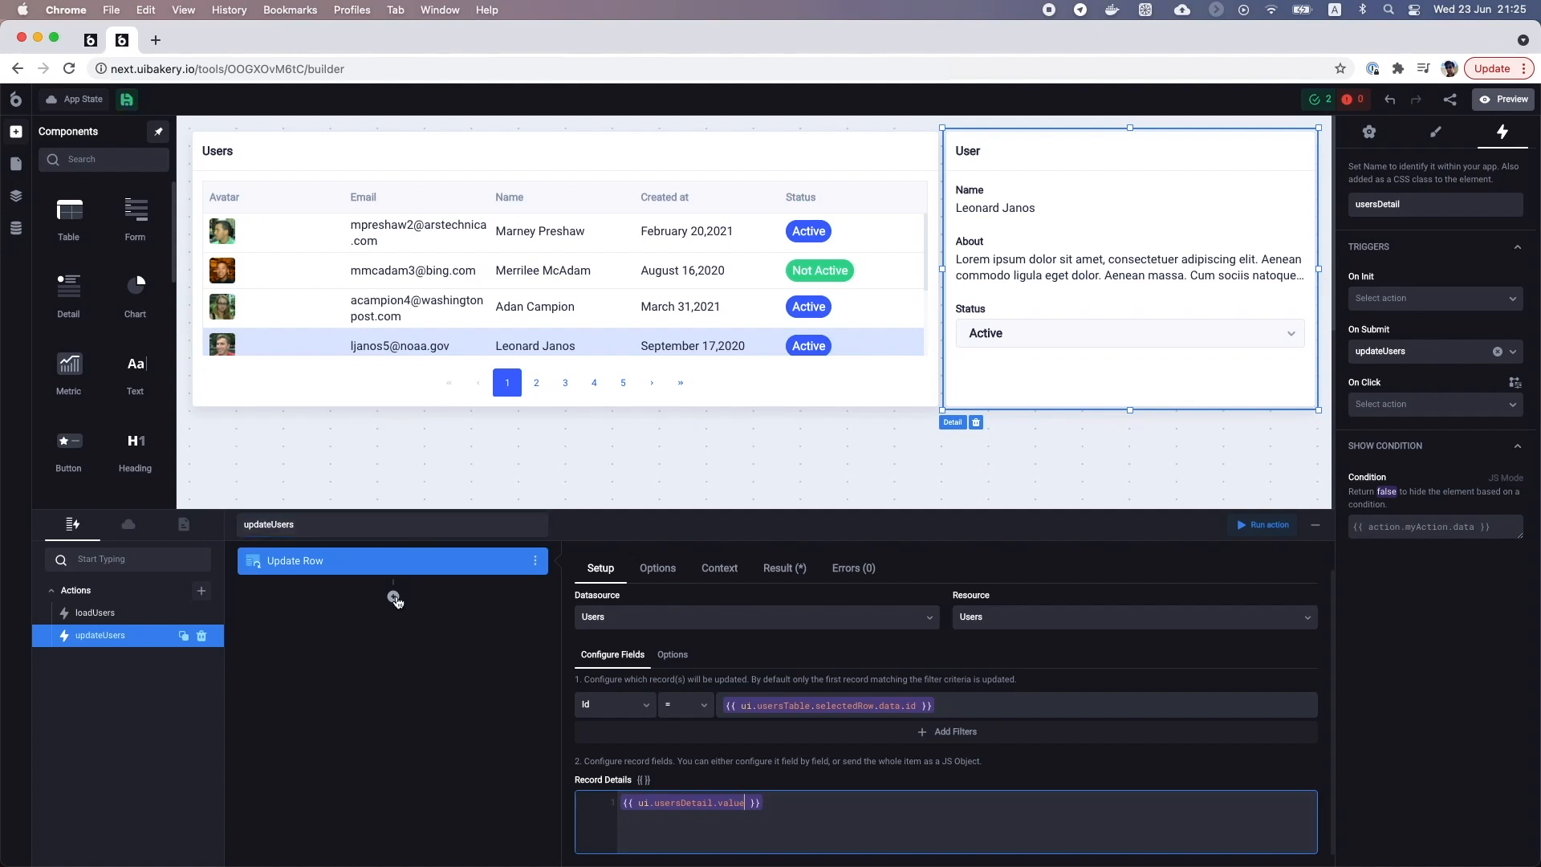
left_click(393, 597)
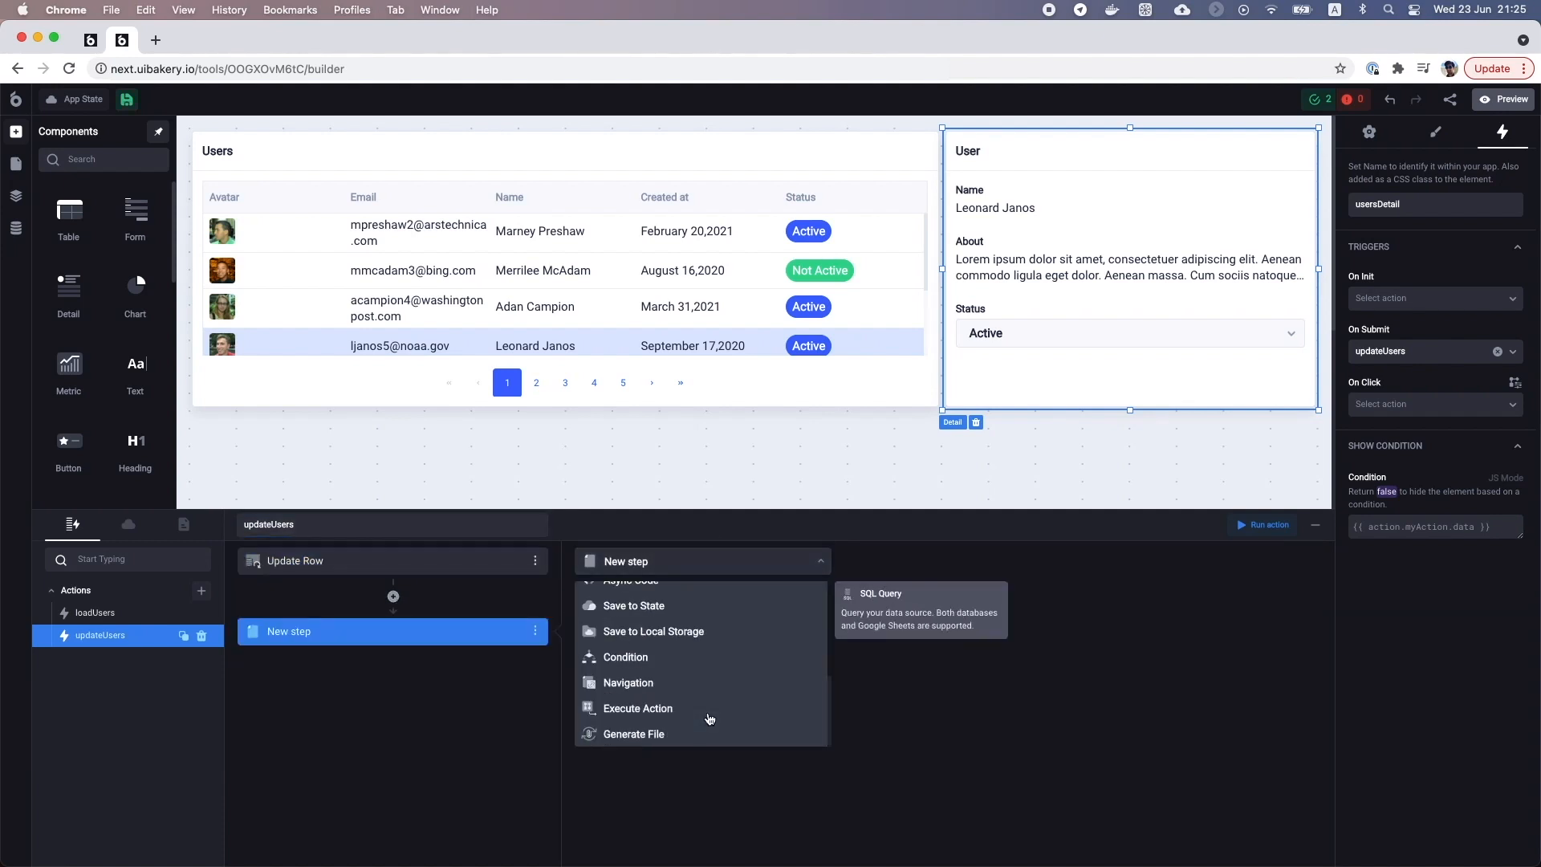
left_click(636, 708)
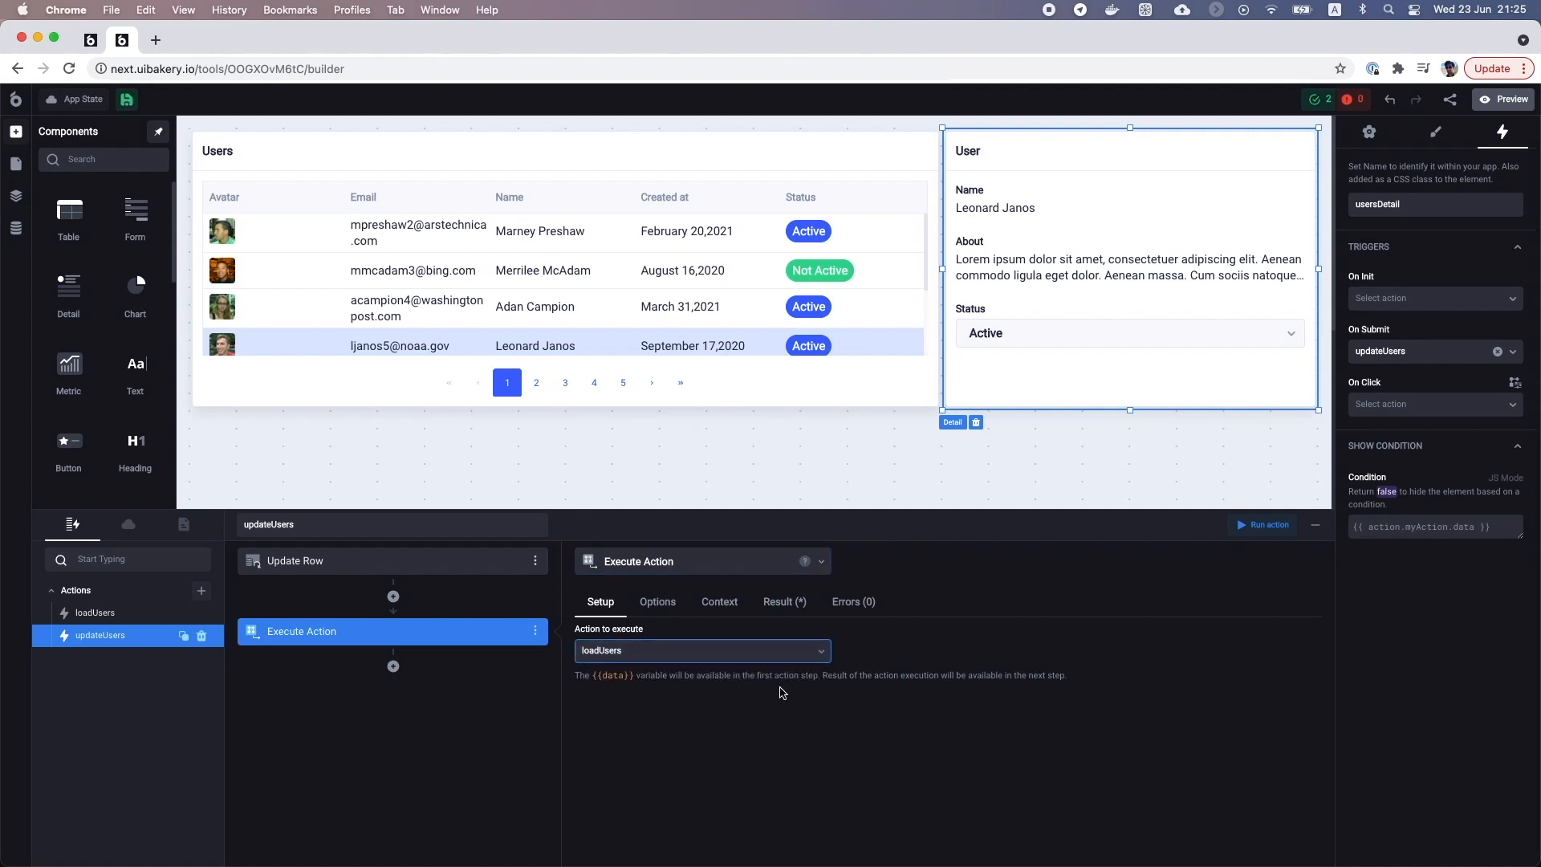
left_click(1128, 332)
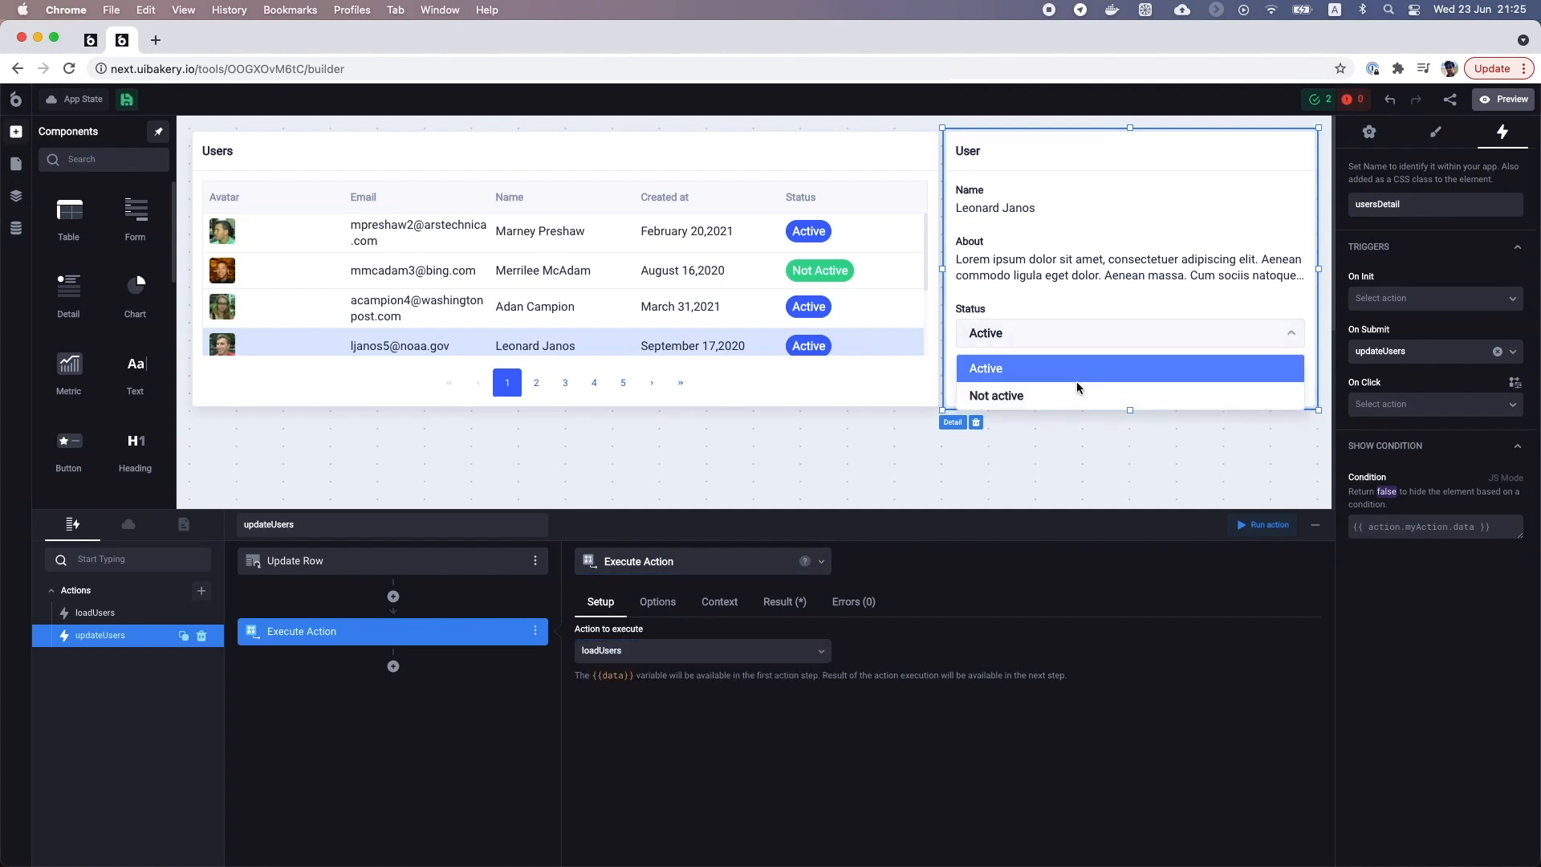
left_click(995, 395)
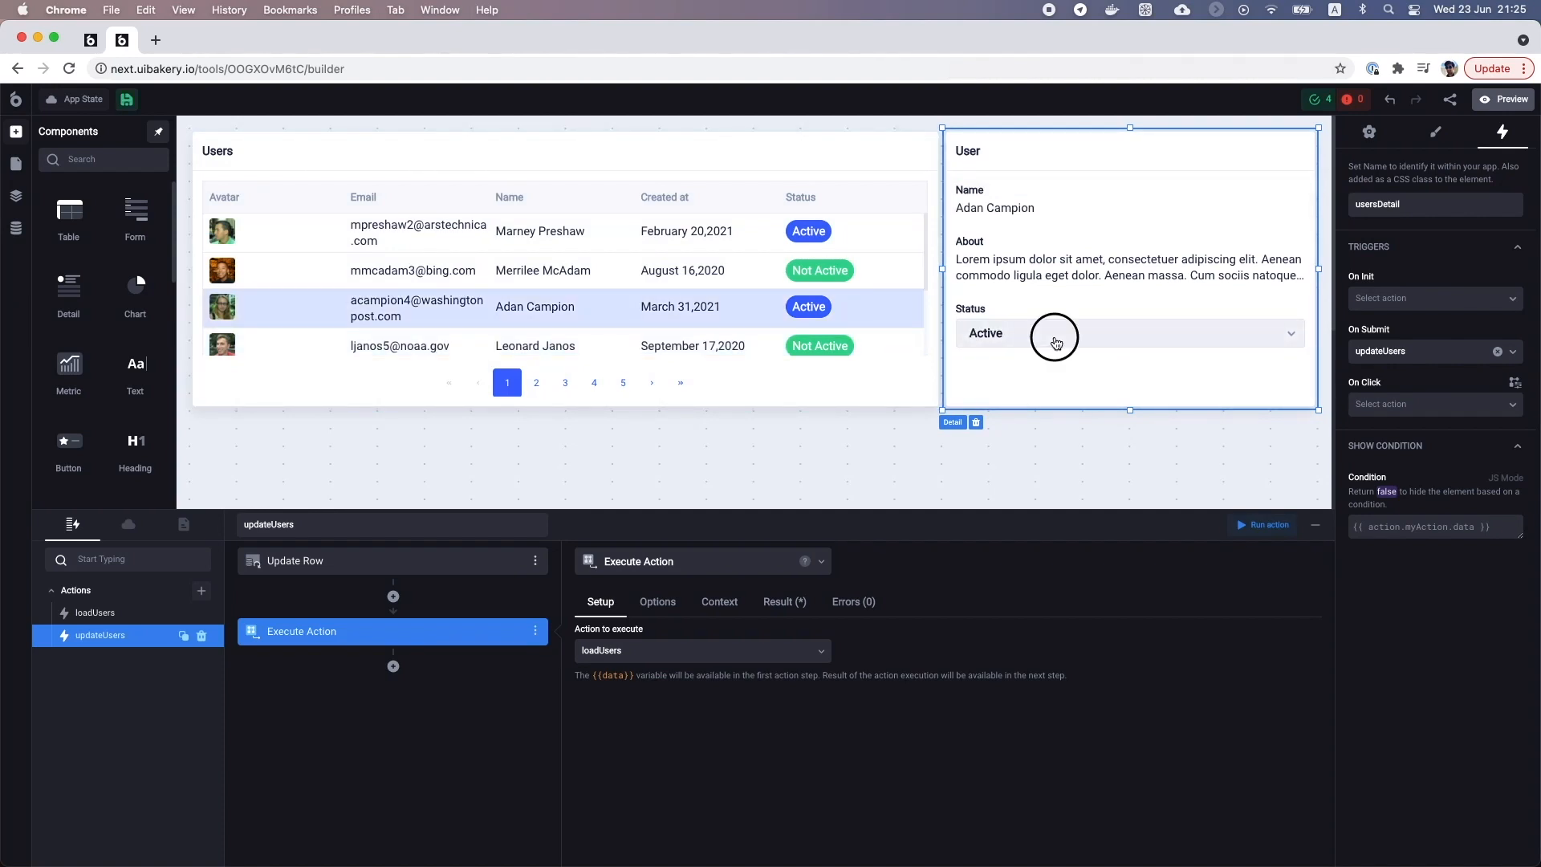
left_click(1128, 333)
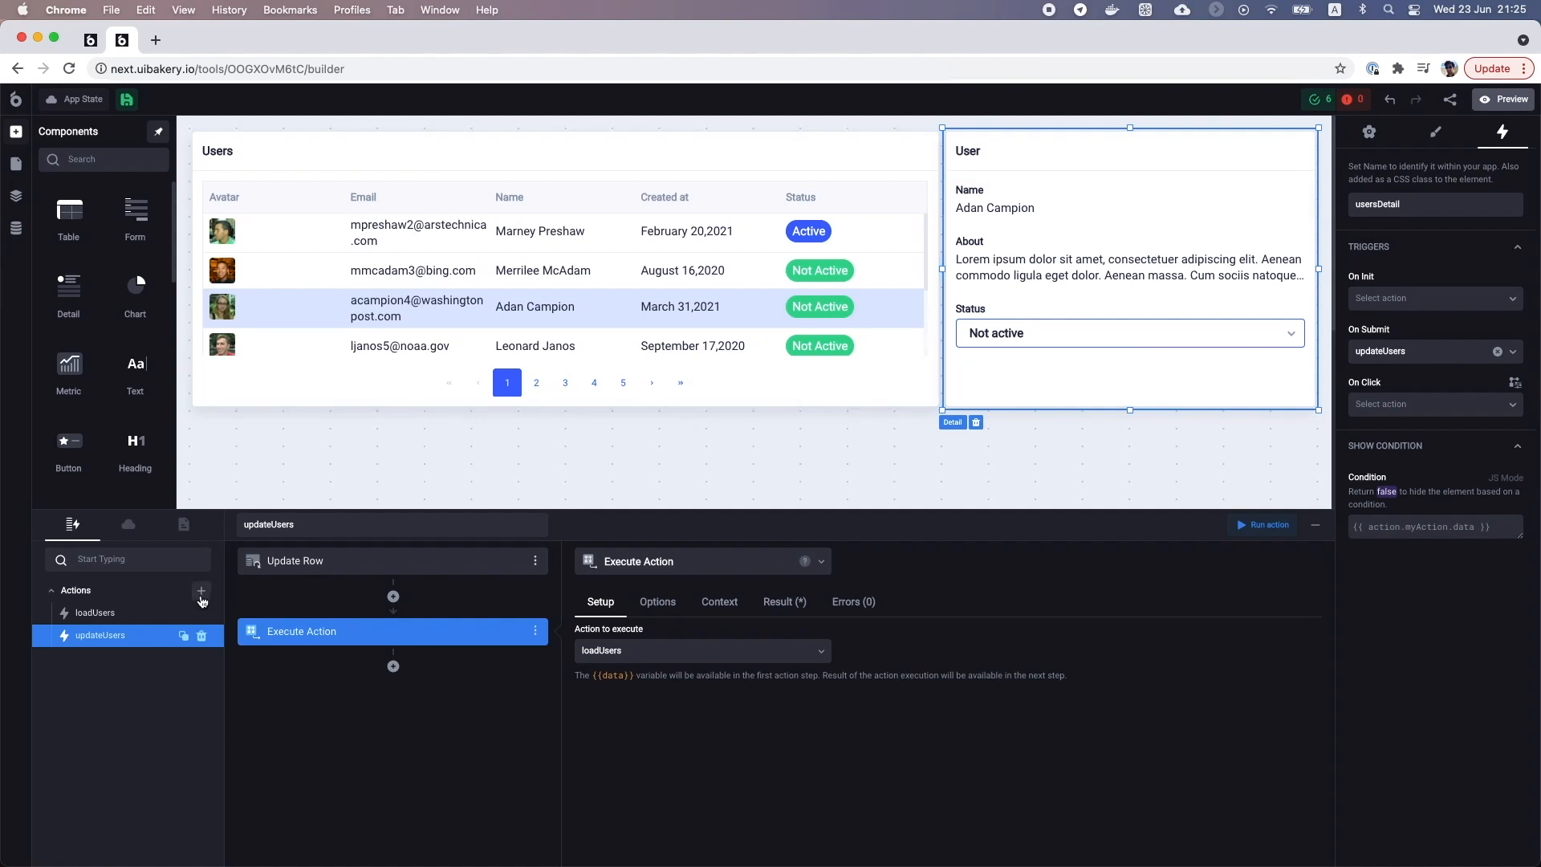
Create a Load Table action on the Tickets datasource named loadTickets
left_click(202, 589)
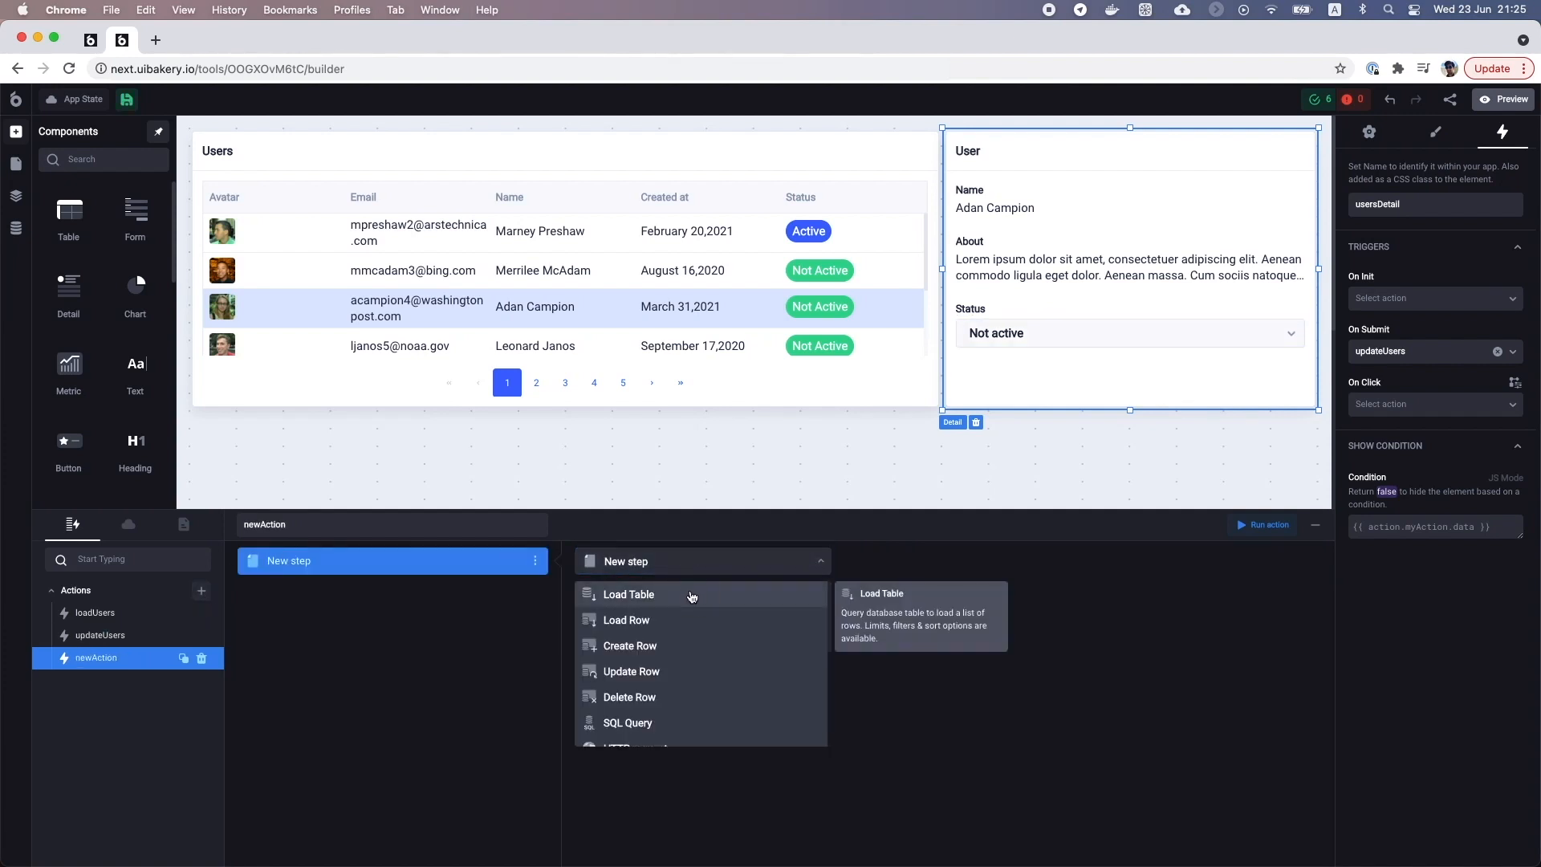
left_click(627, 594)
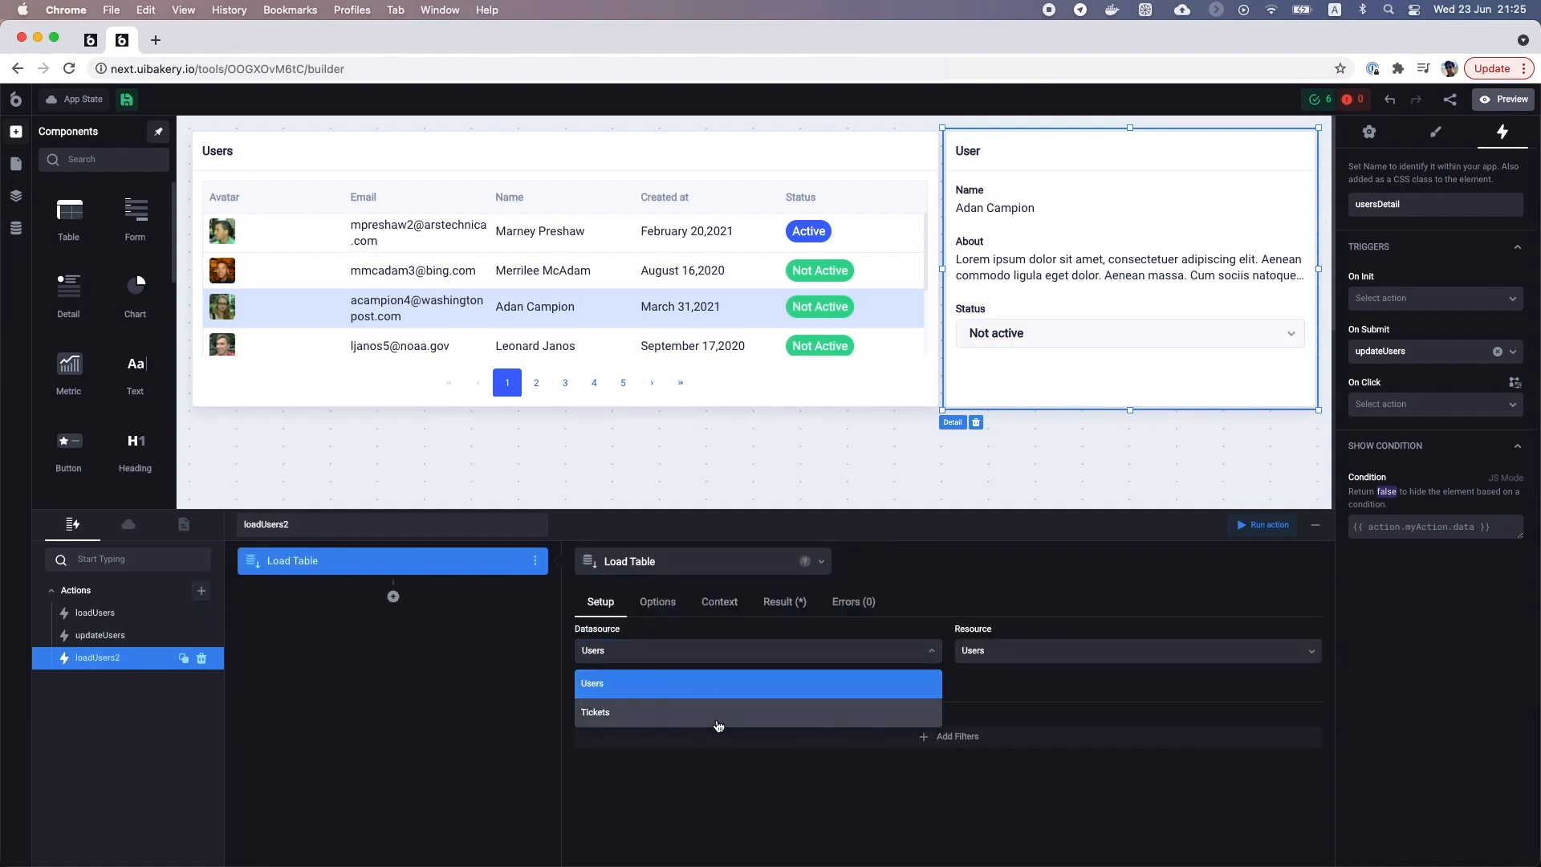
left_click(595, 712)
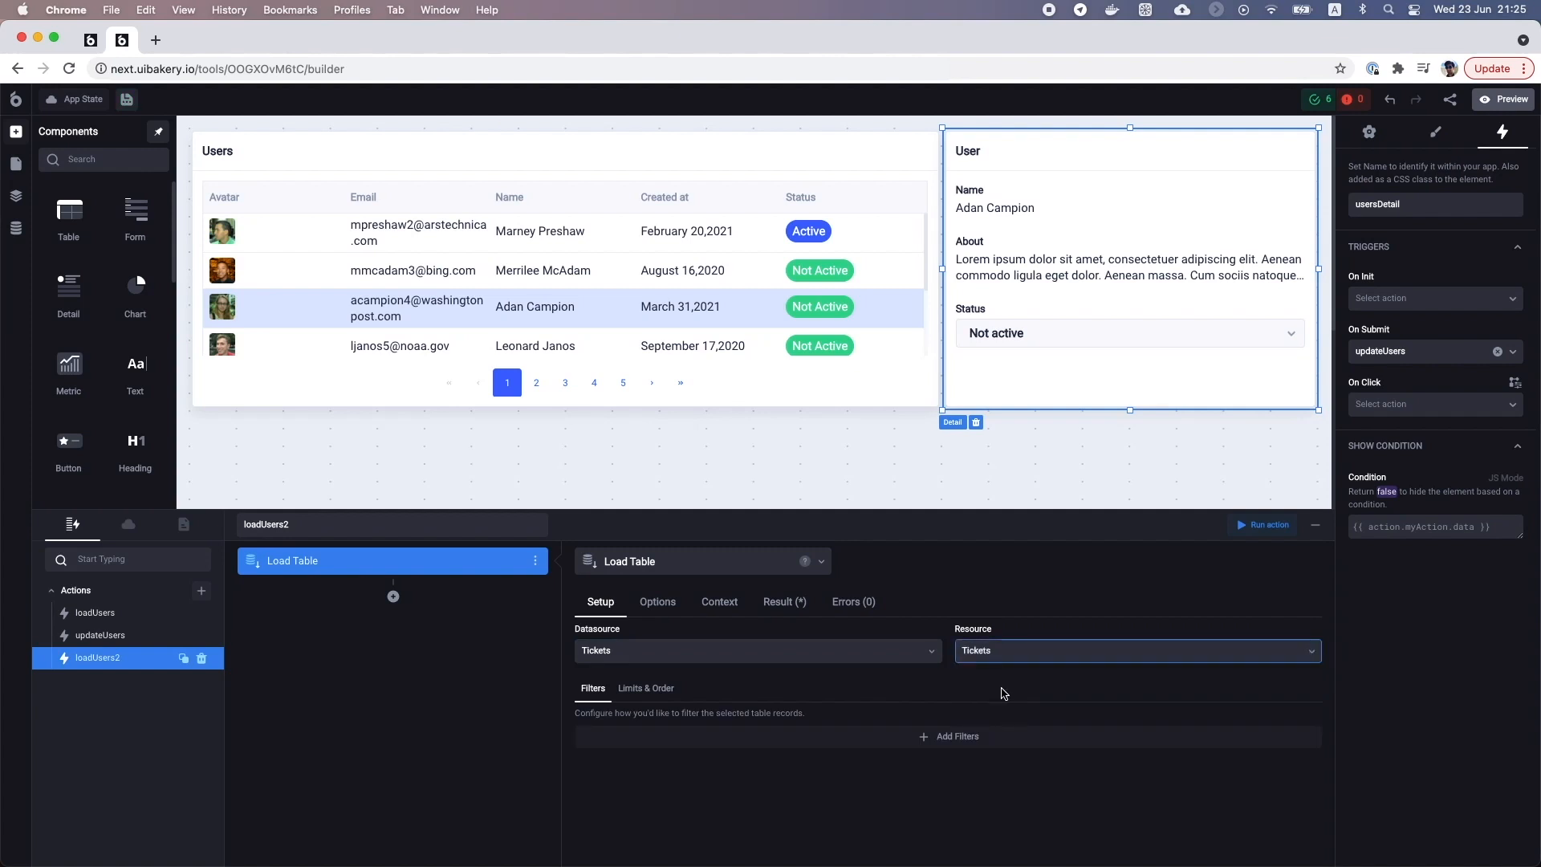
type("loadTickets")
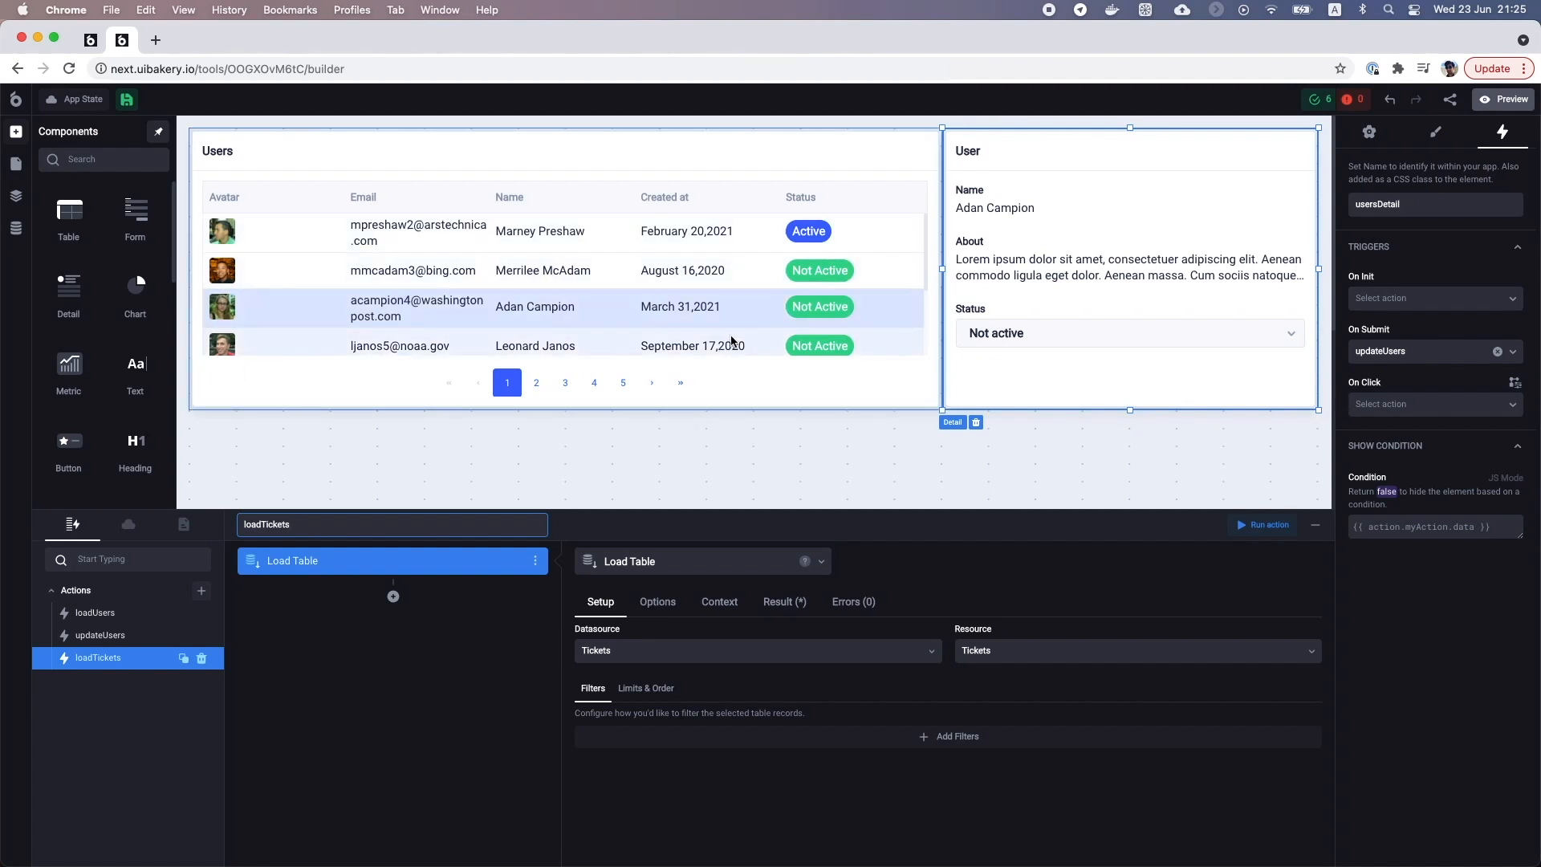
Filter loadTickets by Email equal to {{ui.usersTable.selectedRow.data.email}}
left_click(535, 345)
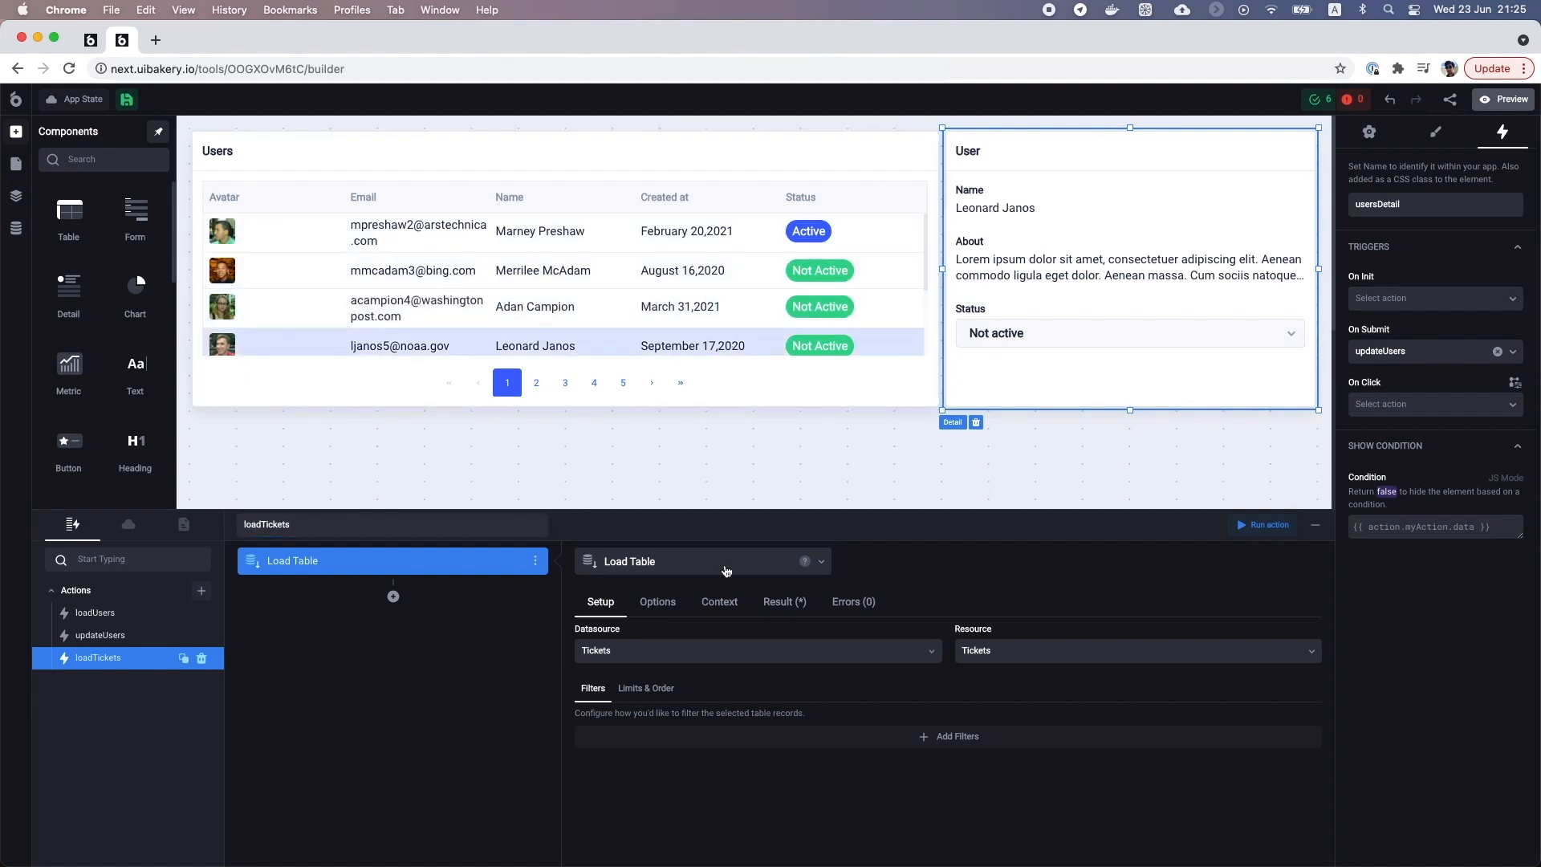
left_click(946, 735)
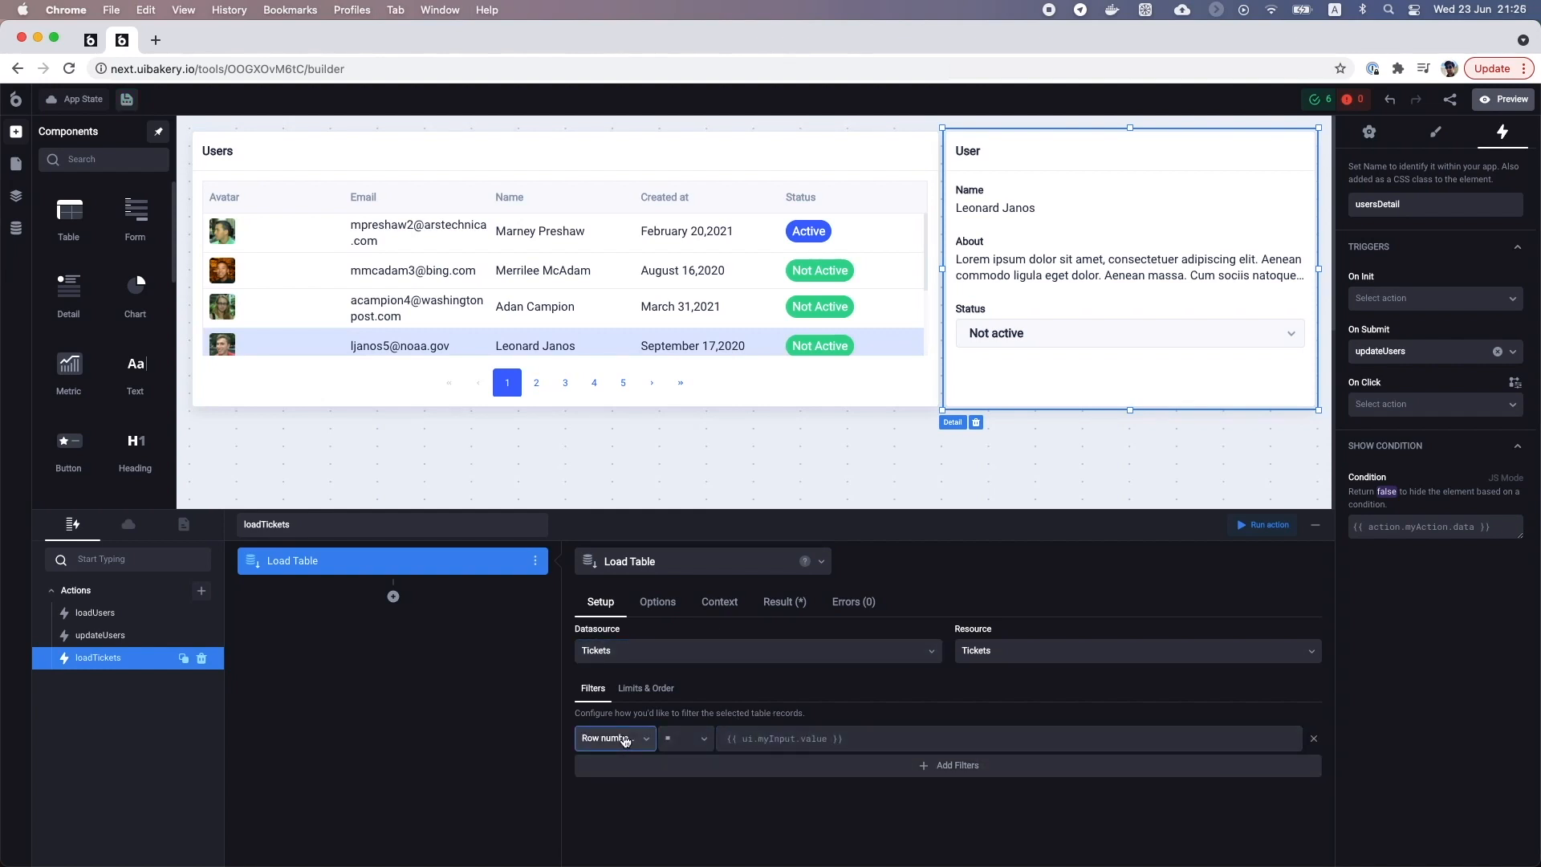
left_click(614, 739)
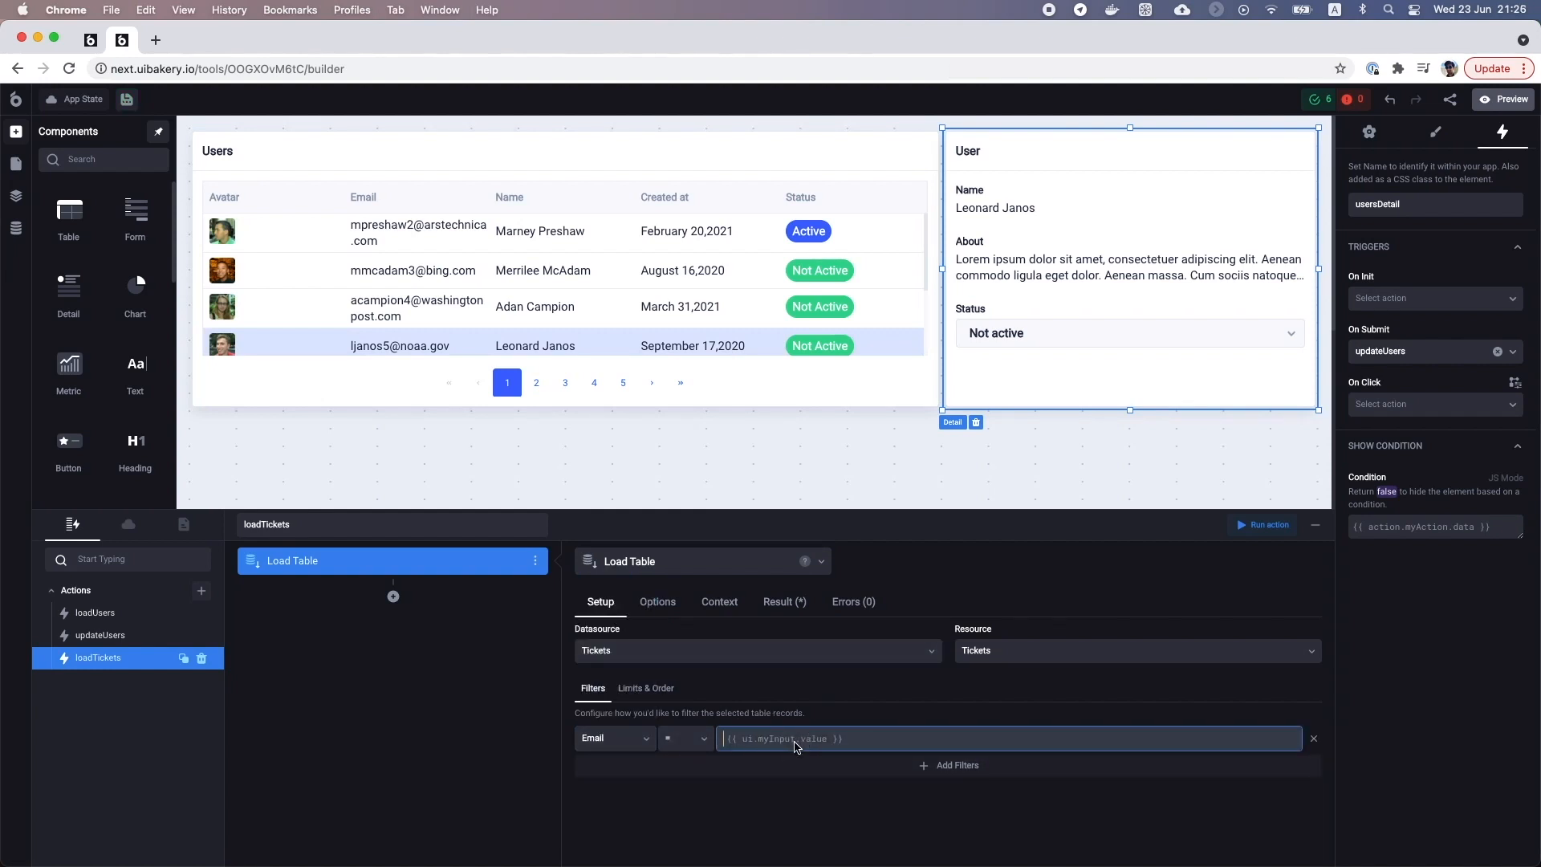
type("selec }}")
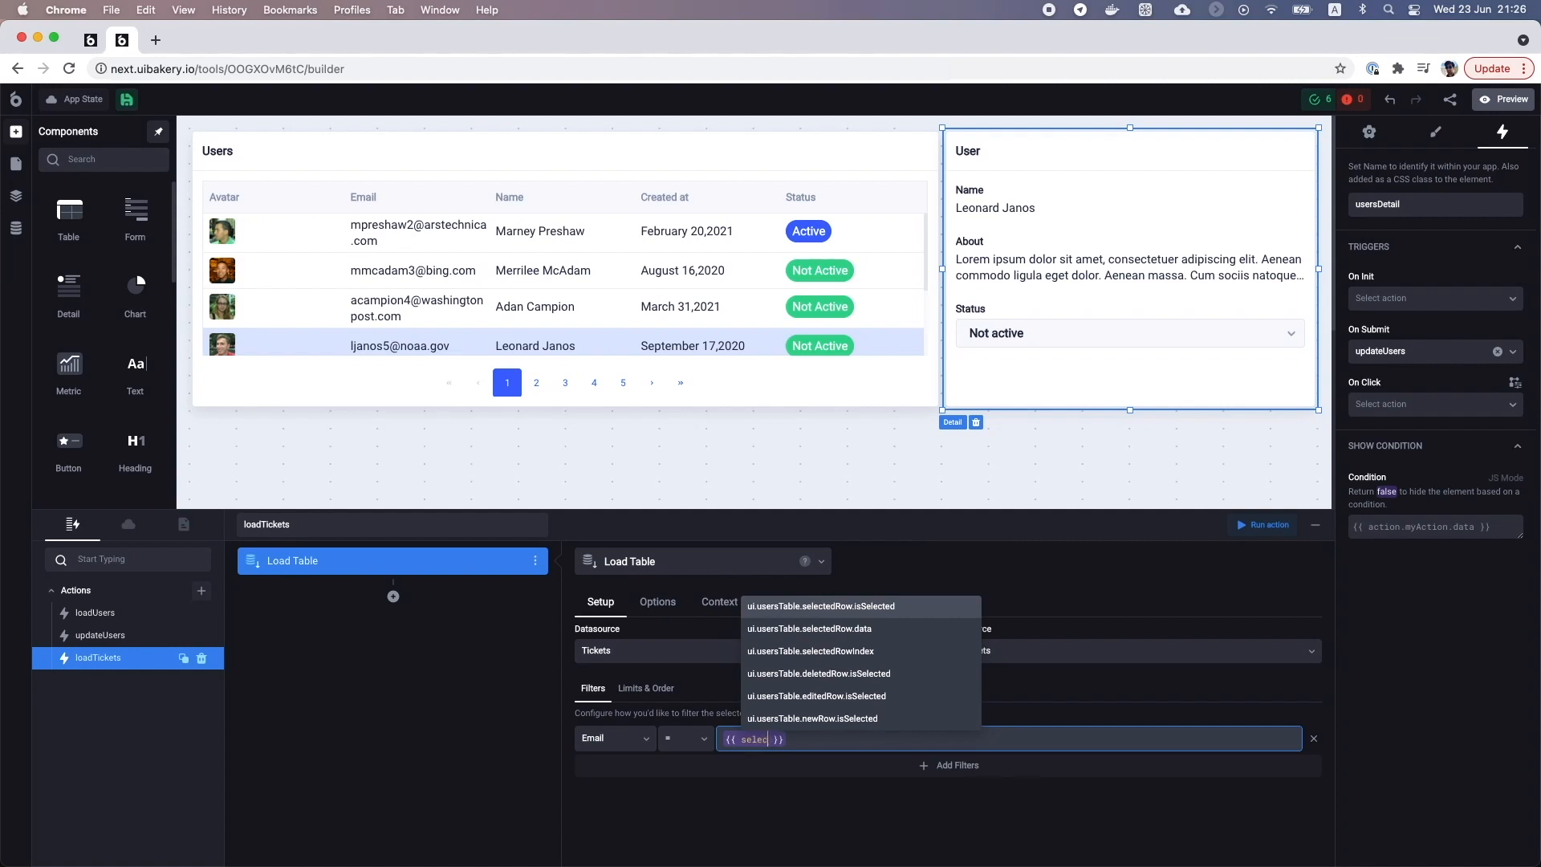
left_click(809, 628)
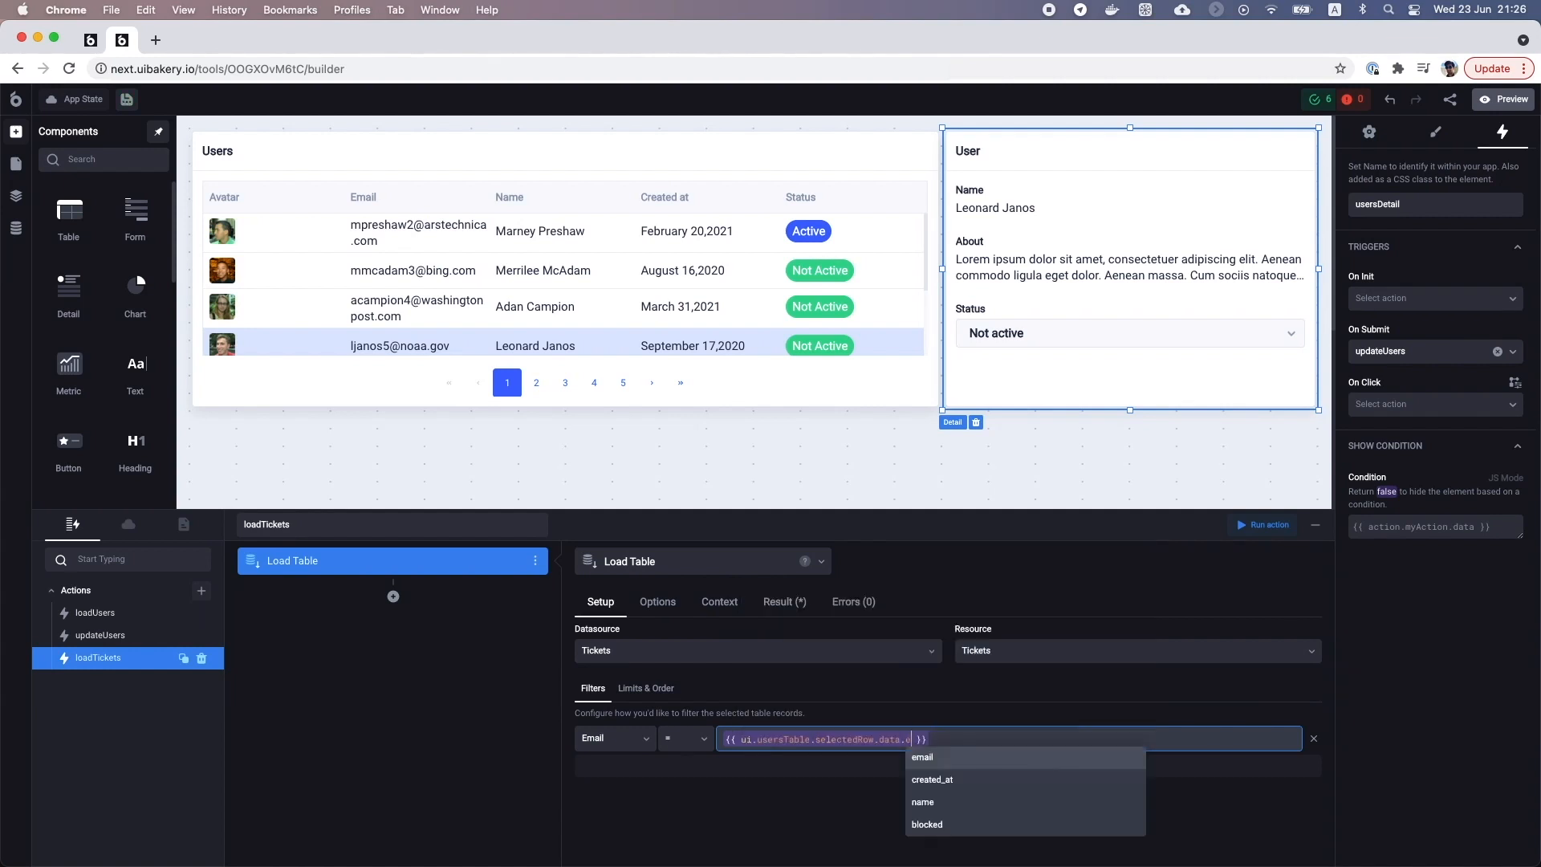
left_click(922, 756)
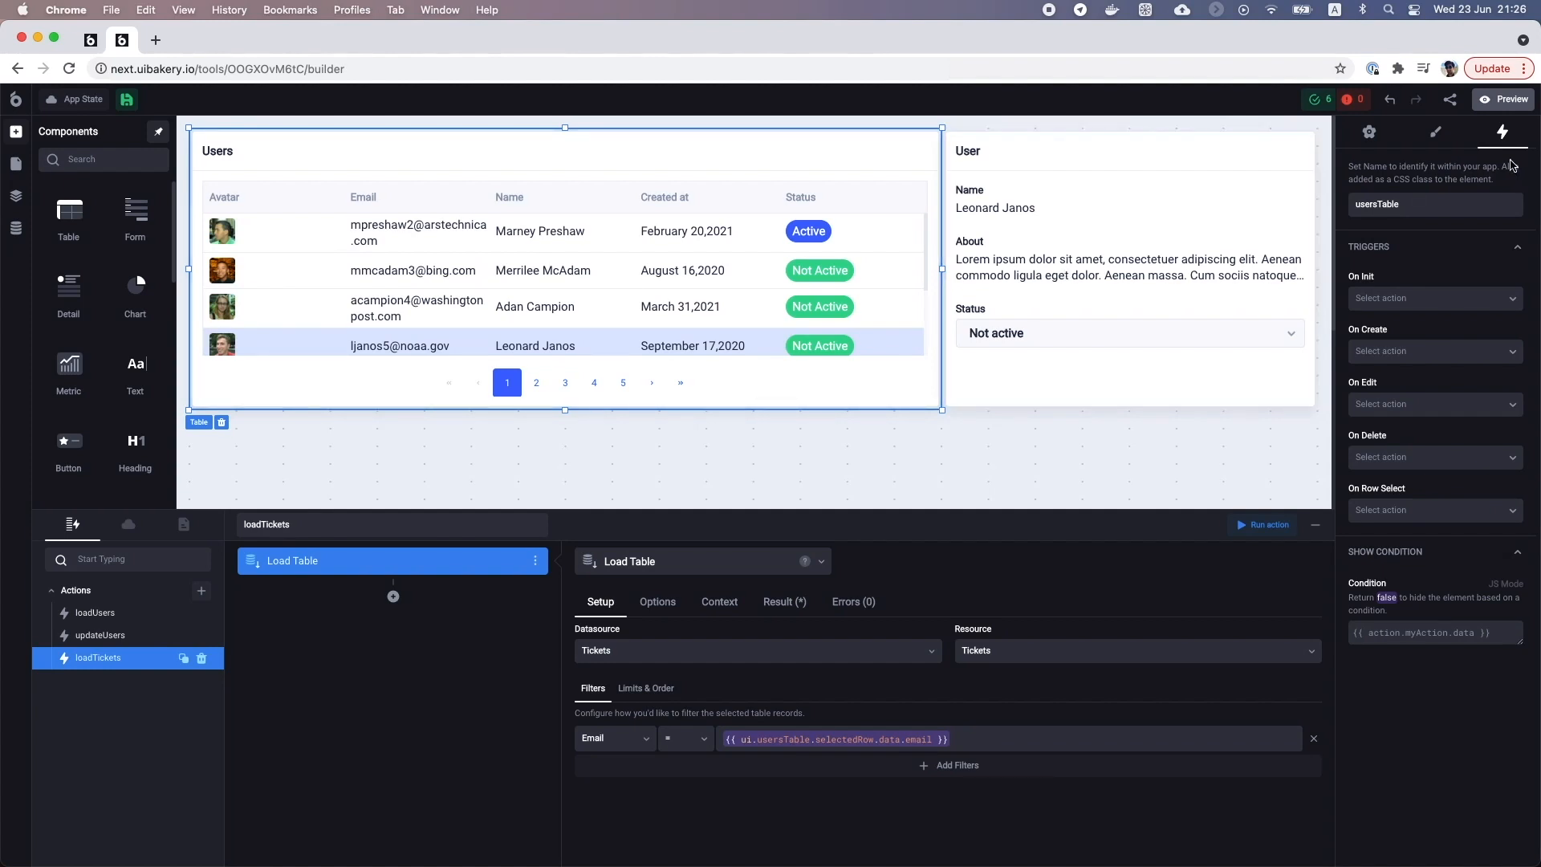
Run loadTickets on user row select; add a Tickets table with Row number column hidden
left_click(1432, 510)
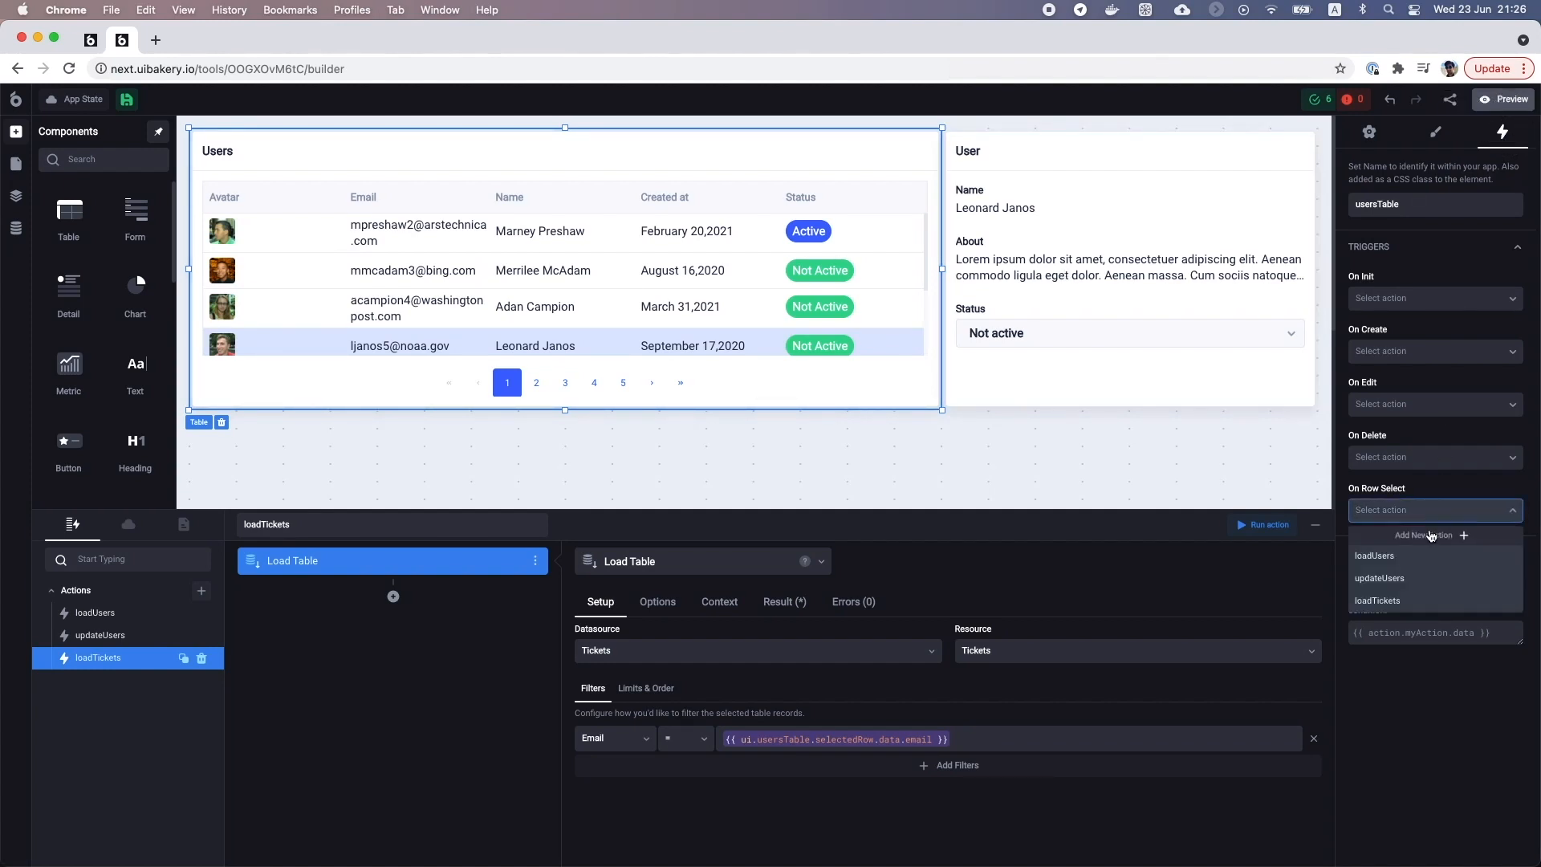
left_click(1378, 600)
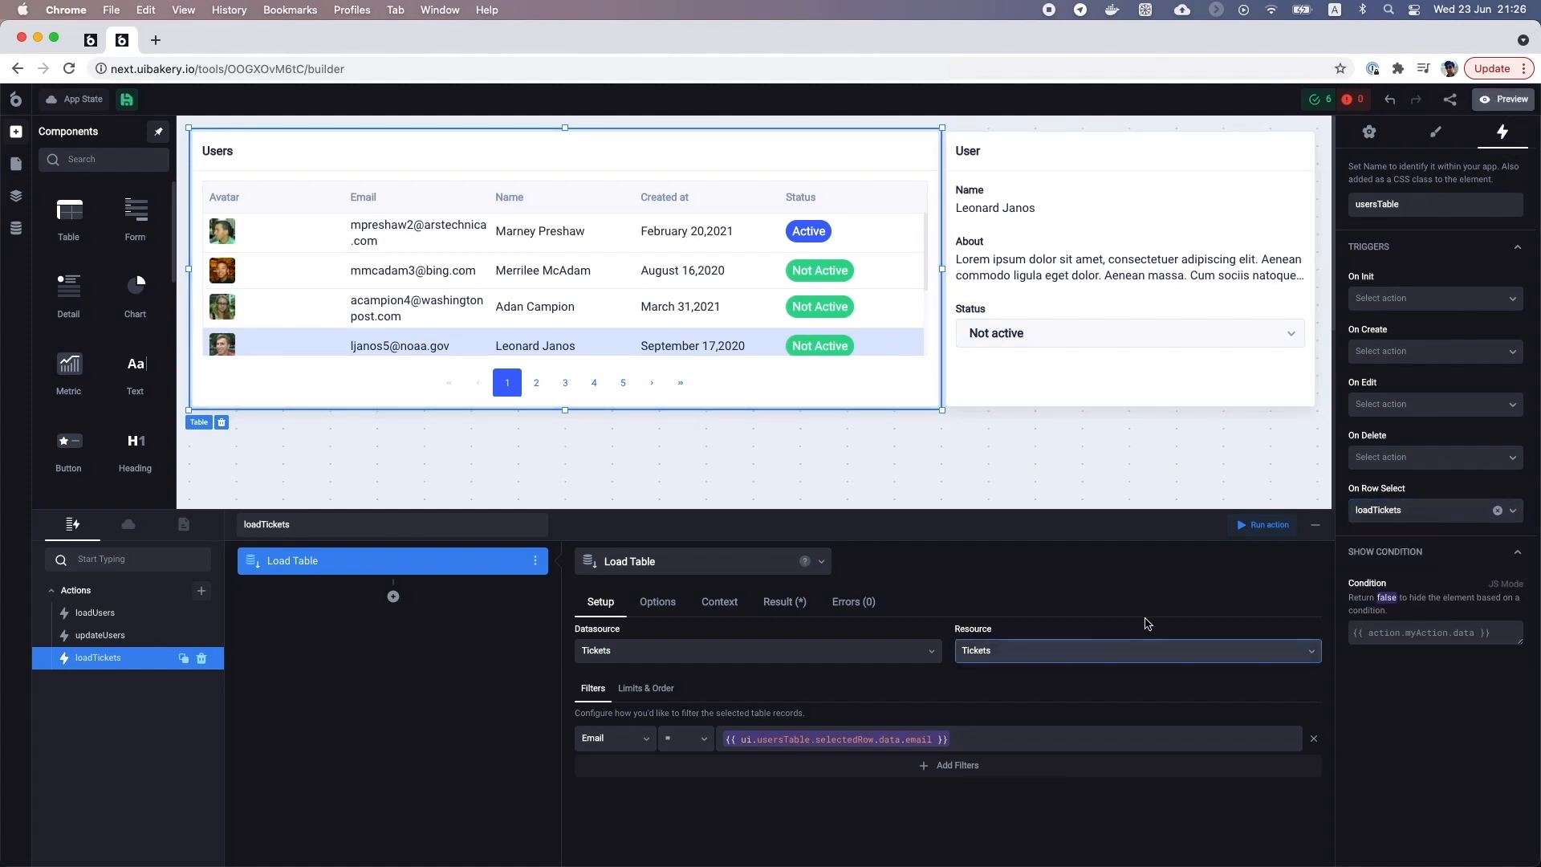
scroll("down", 3)
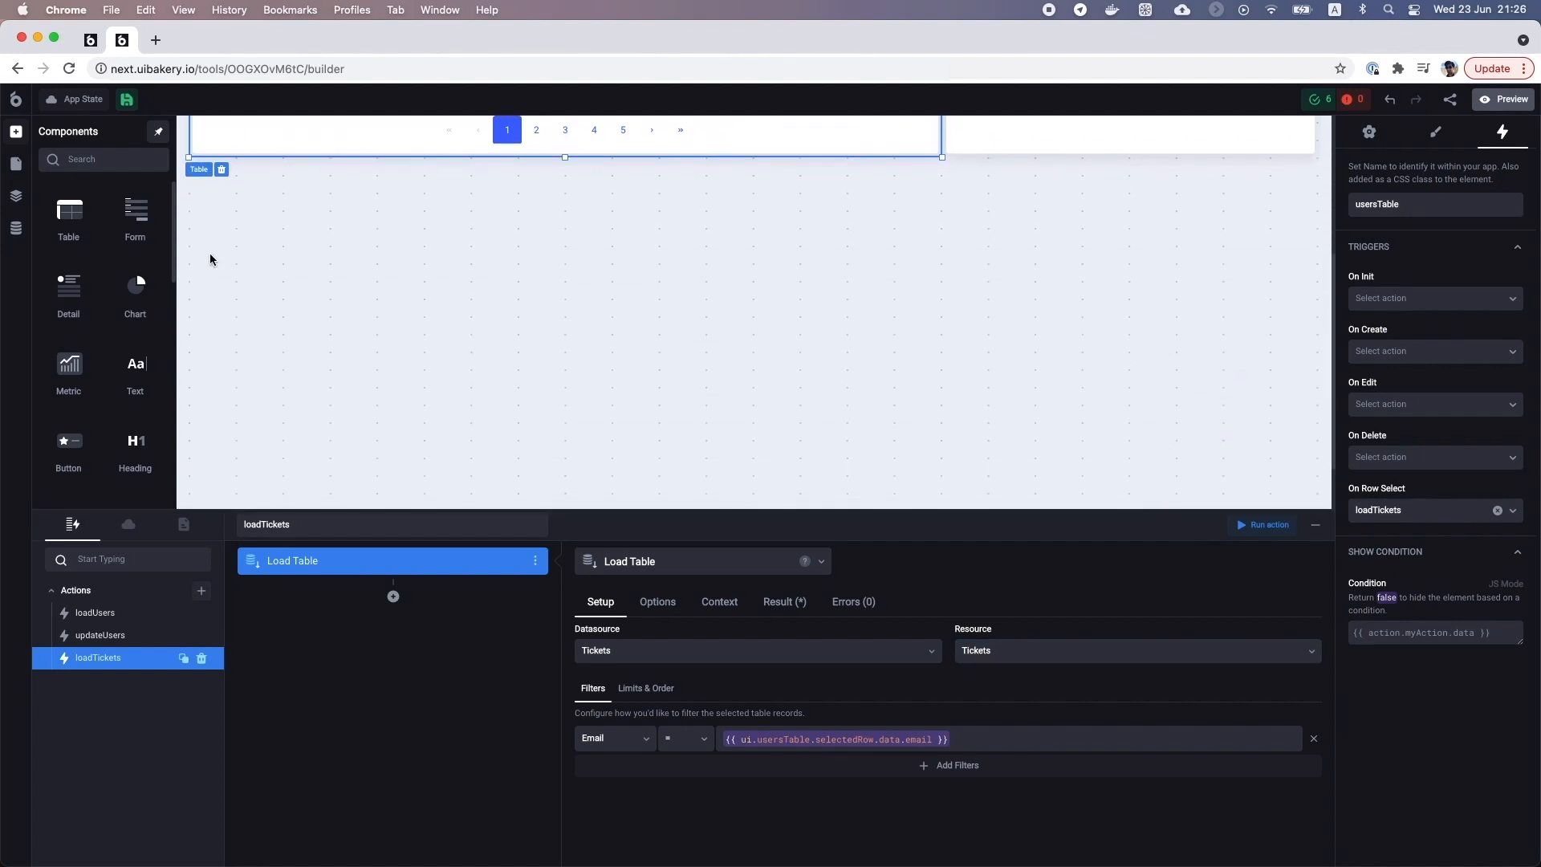
left_click(1268, 524)
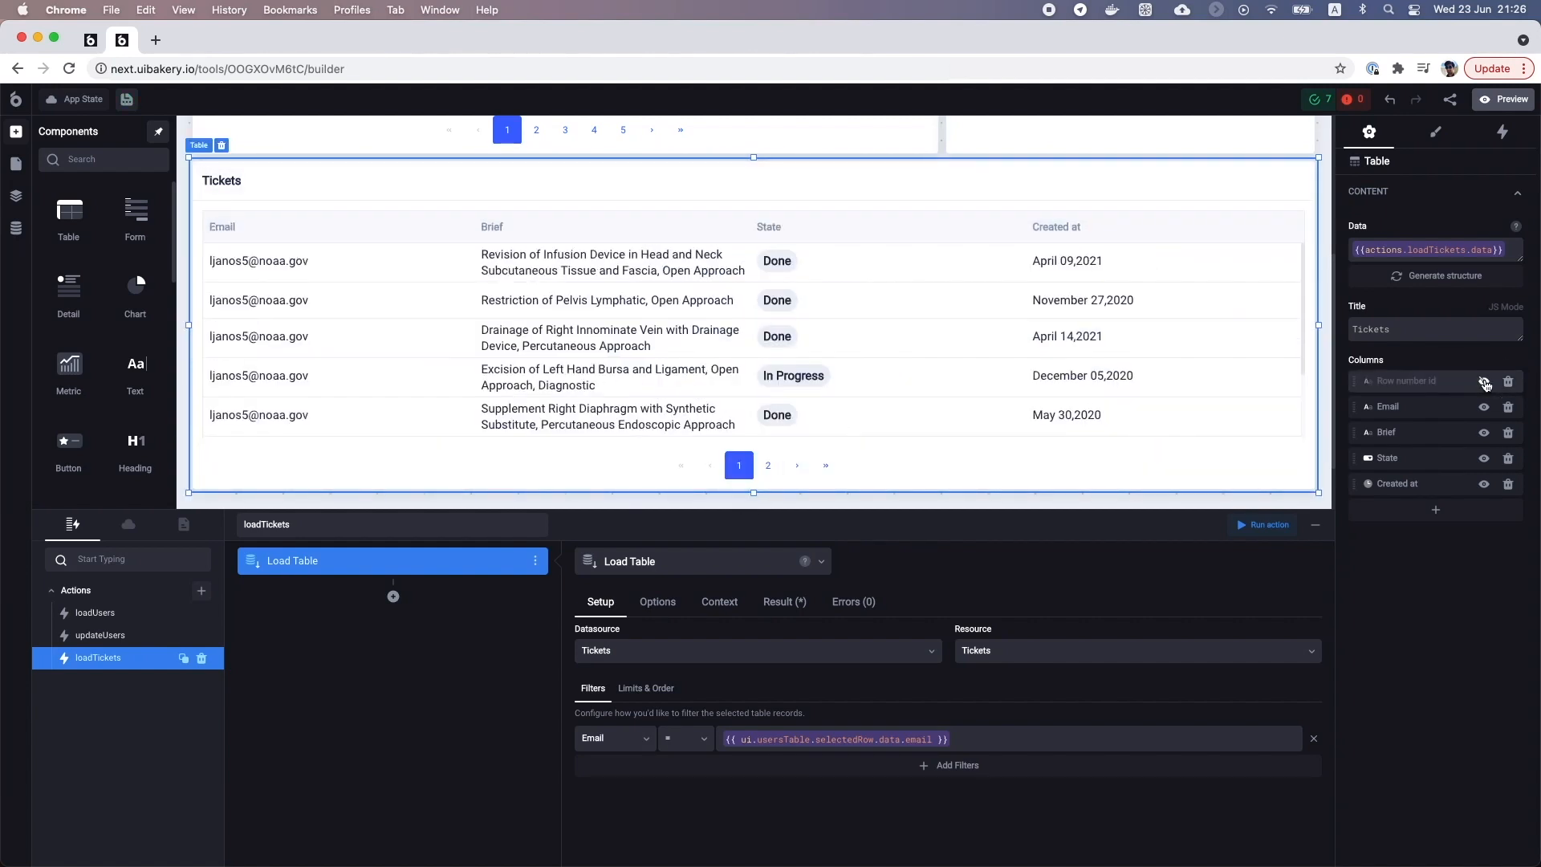
left_click(1503, 98)
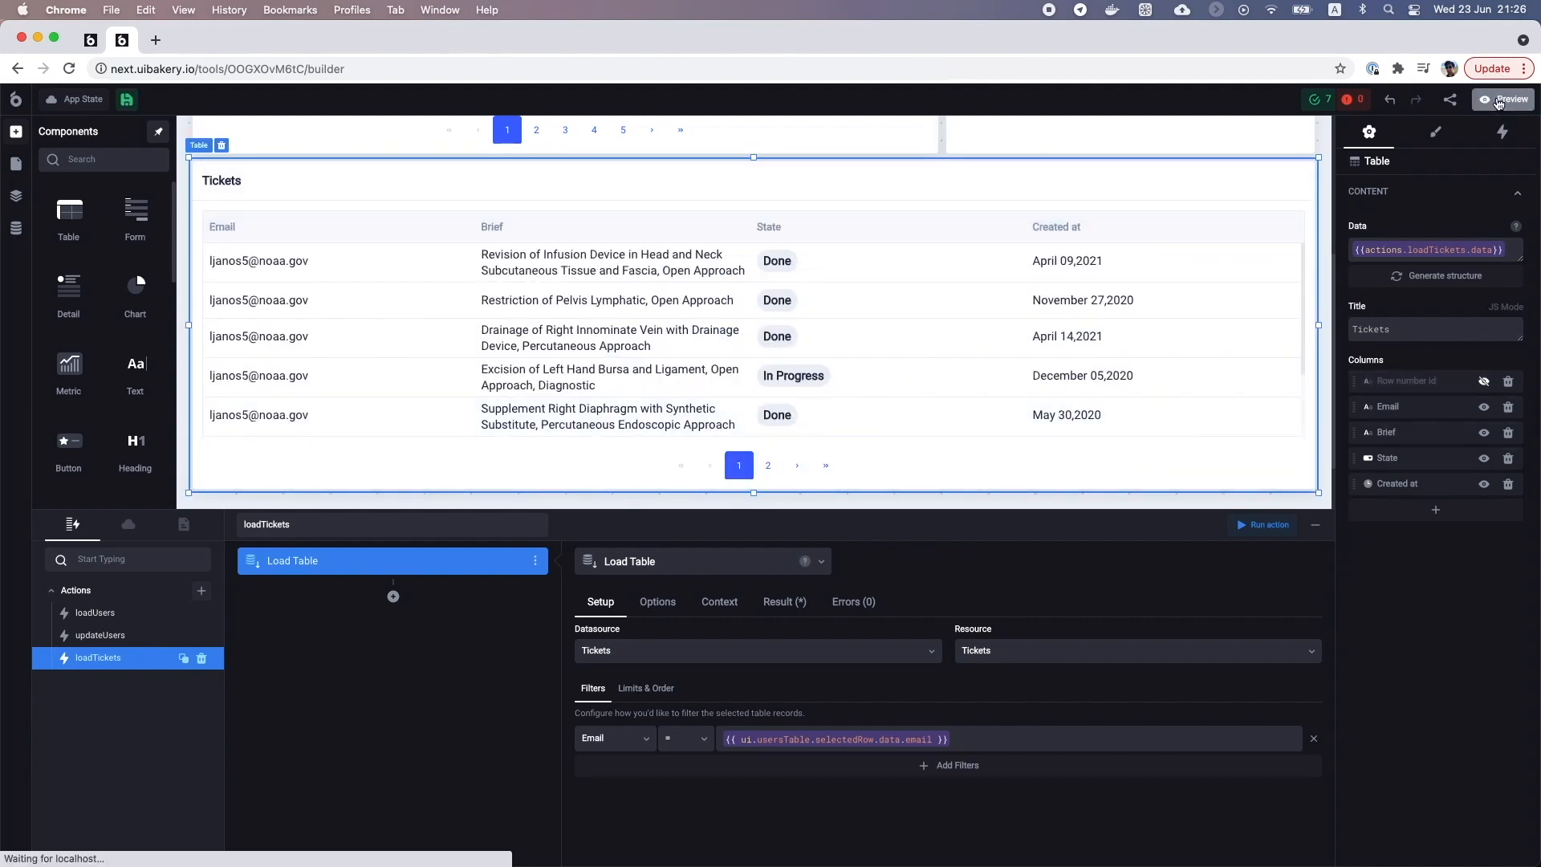
Preview the app, toggle the second user's status Active then Not active, and browse another user's tickets
left_click(1502, 98)
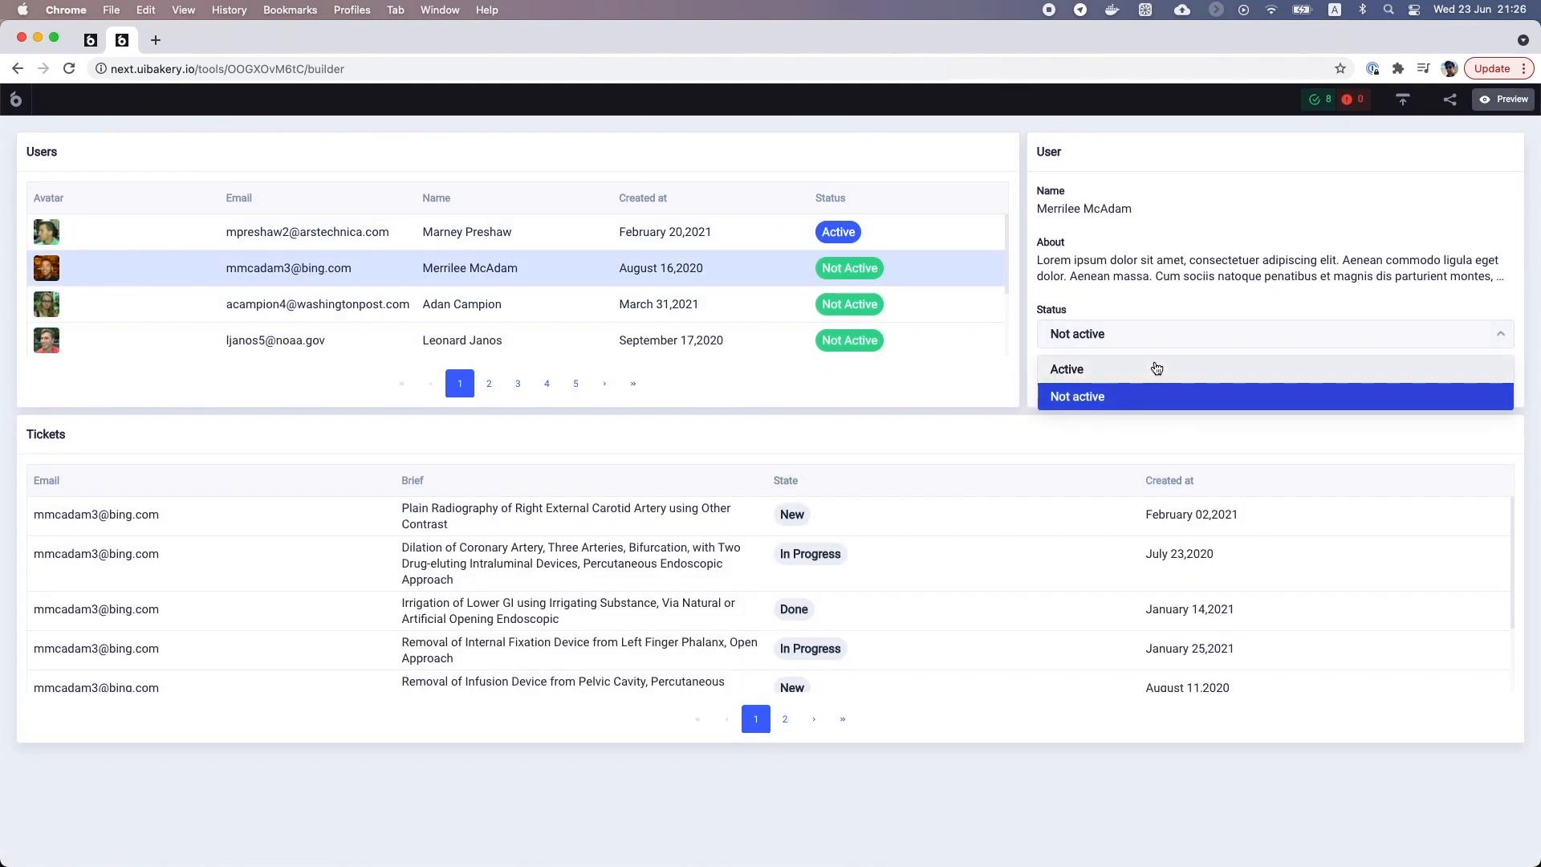
left_click(1067, 369)
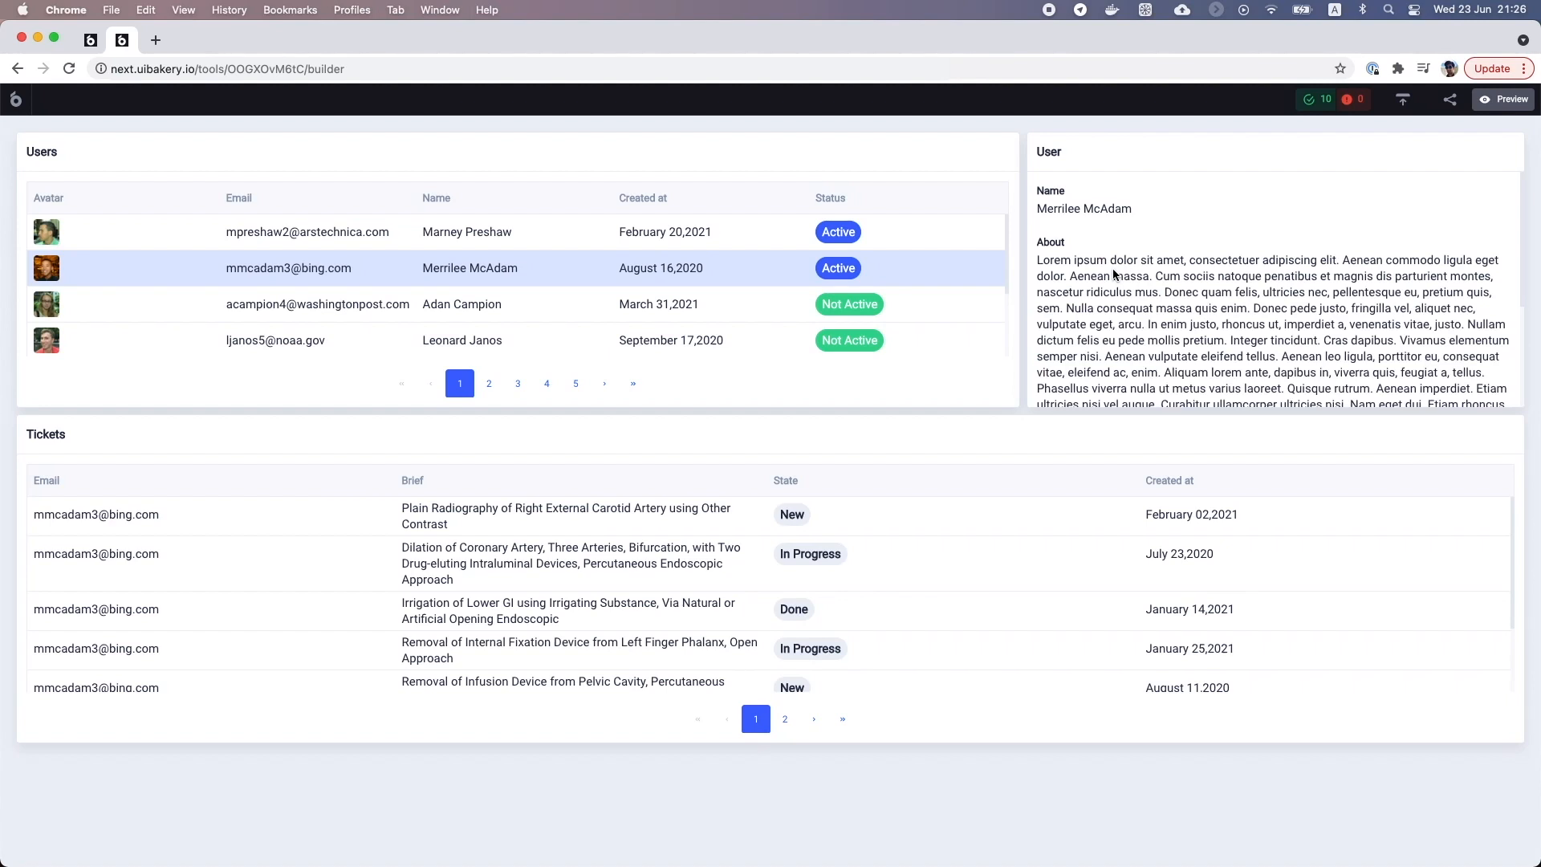
left_click(1270, 382)
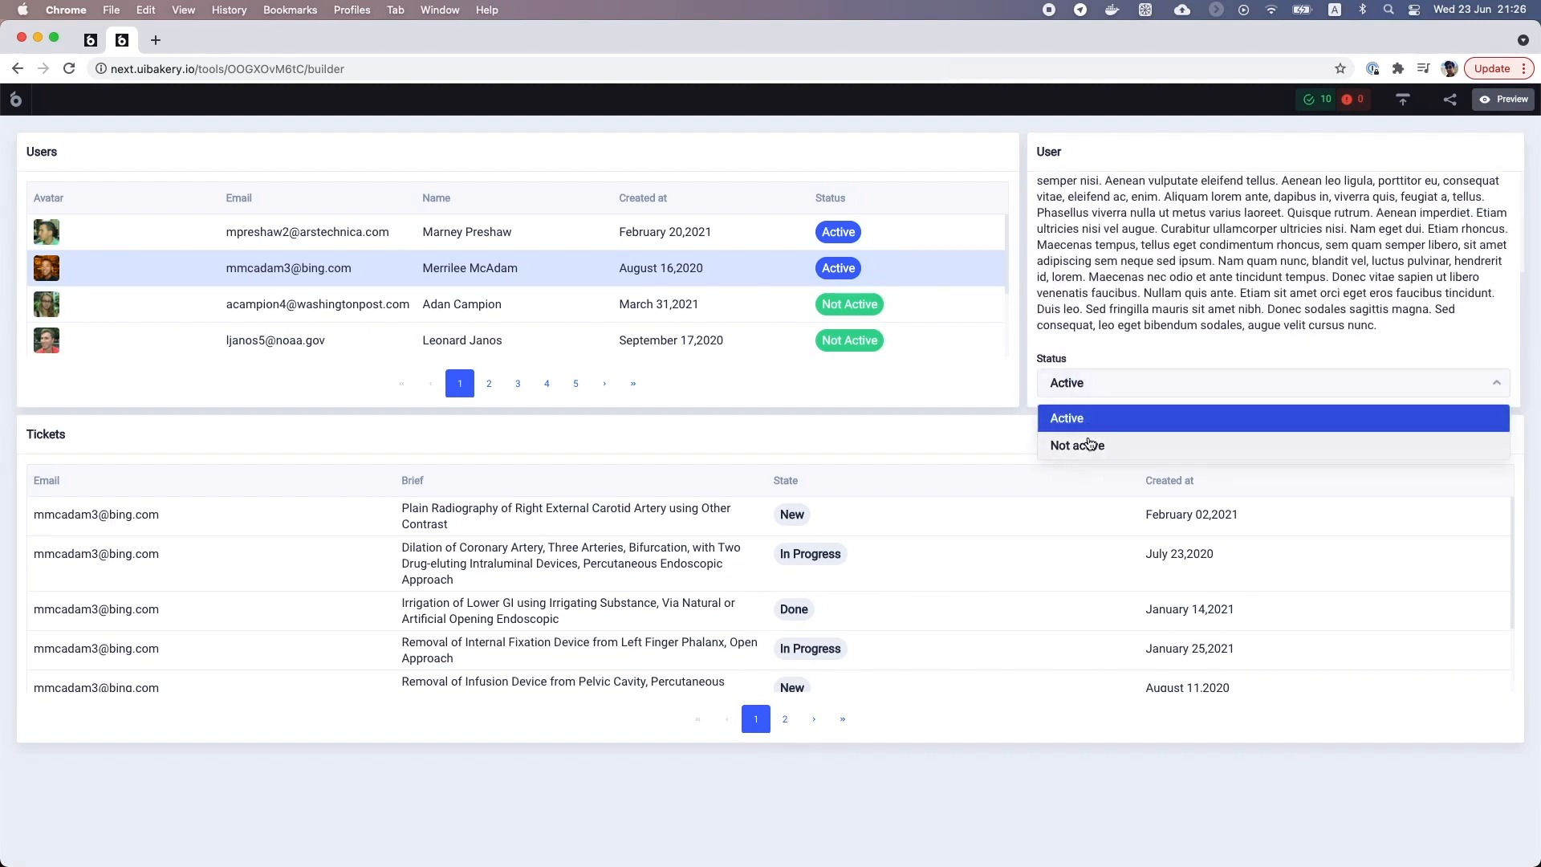
left_click(1077, 443)
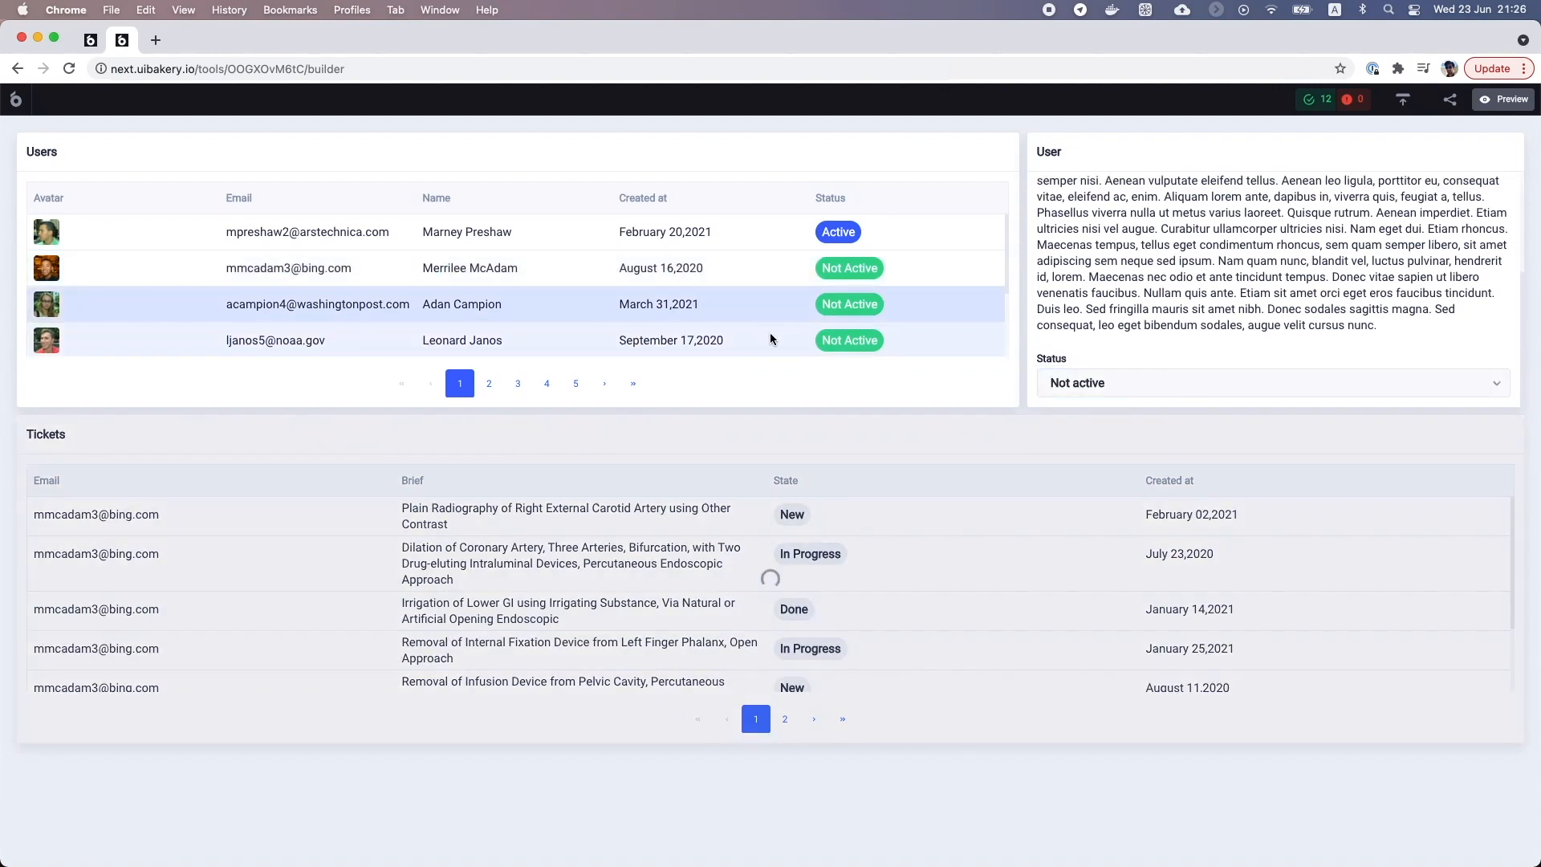
left_click(462, 304)
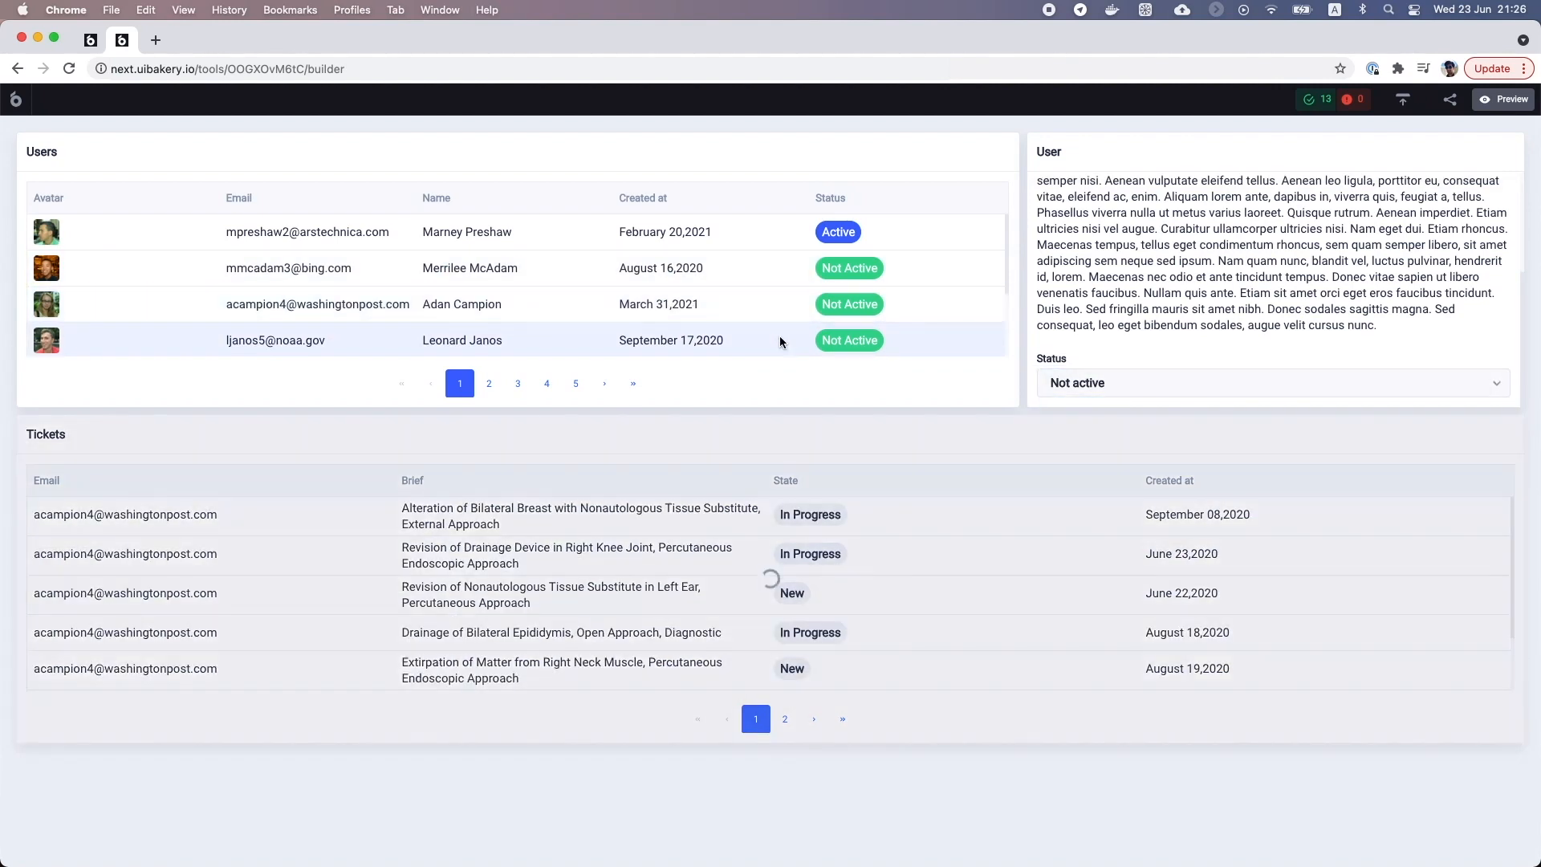